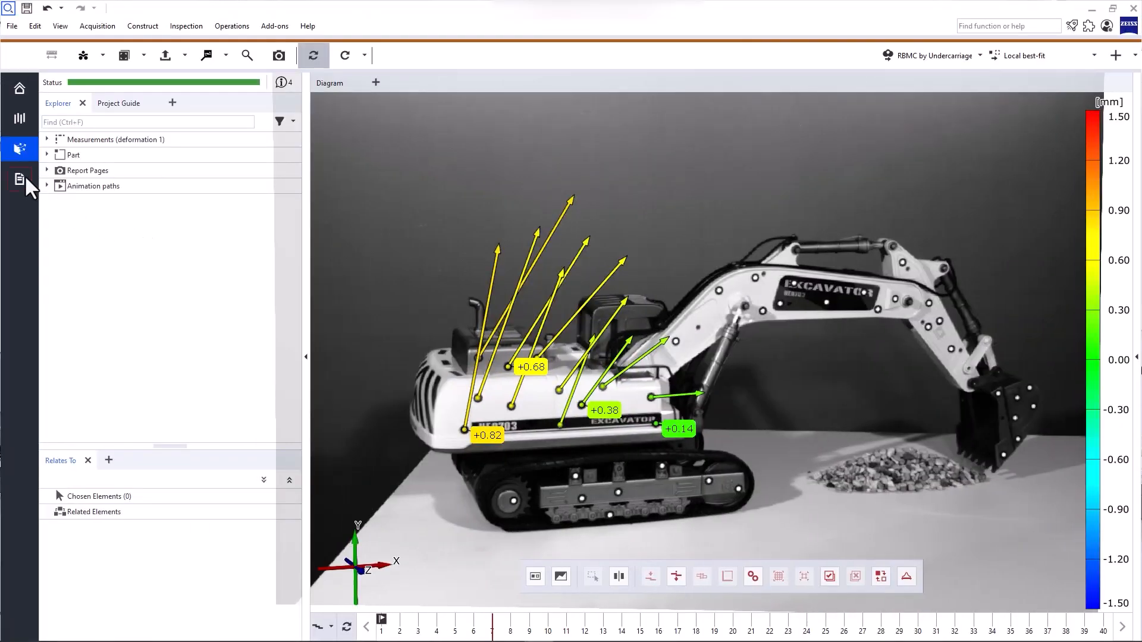
Review the Alignment to CAD report page in the report workspace
left_click(20, 179)
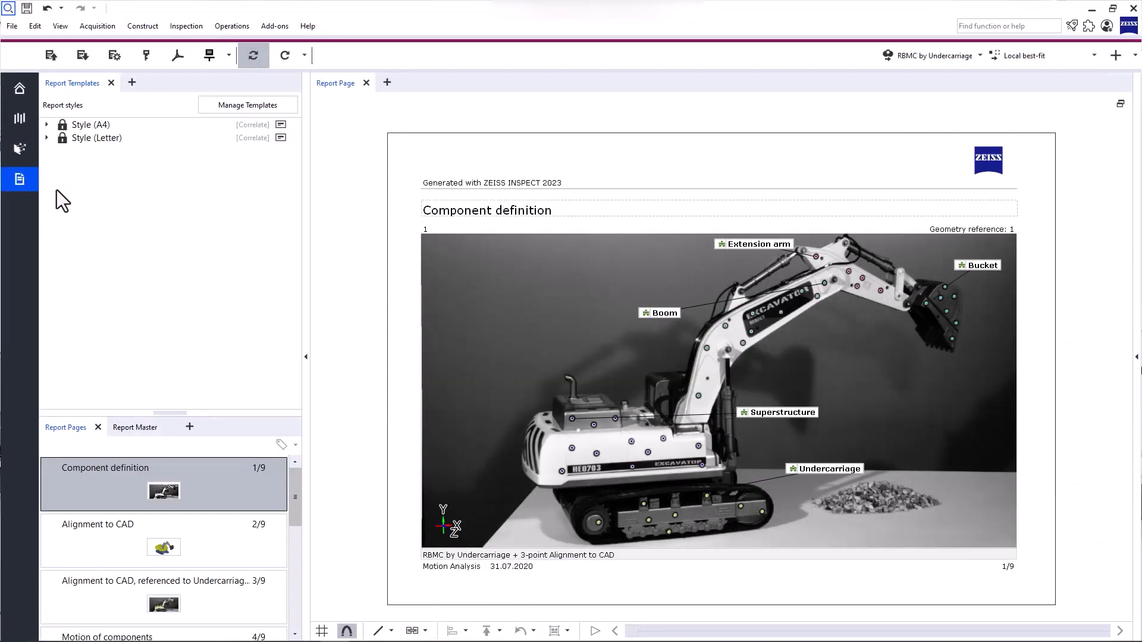
left_click(163, 540)
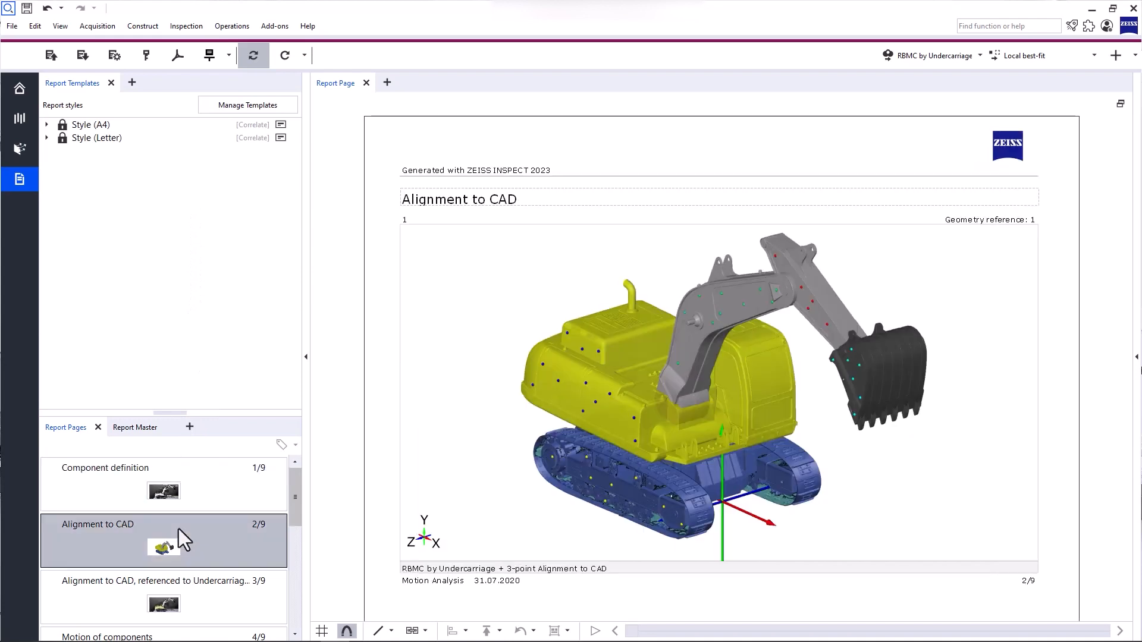
left_click(145, 597)
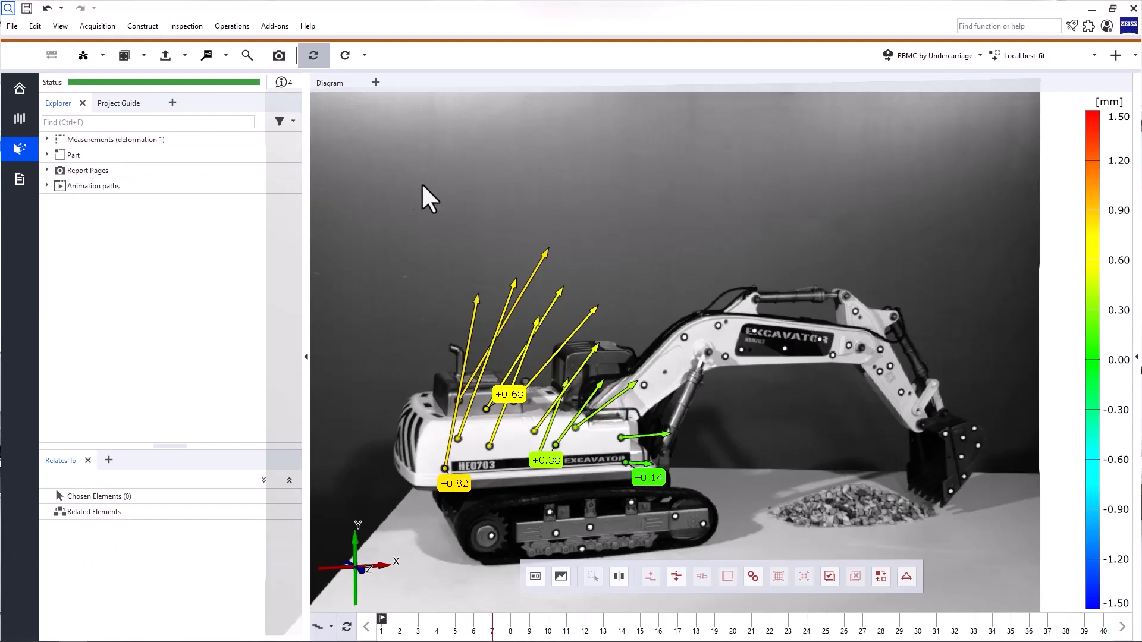
Expand Part > Inspection > Surface Comparisons > Vector Fields and select Superstructure.d
left_click(74, 154)
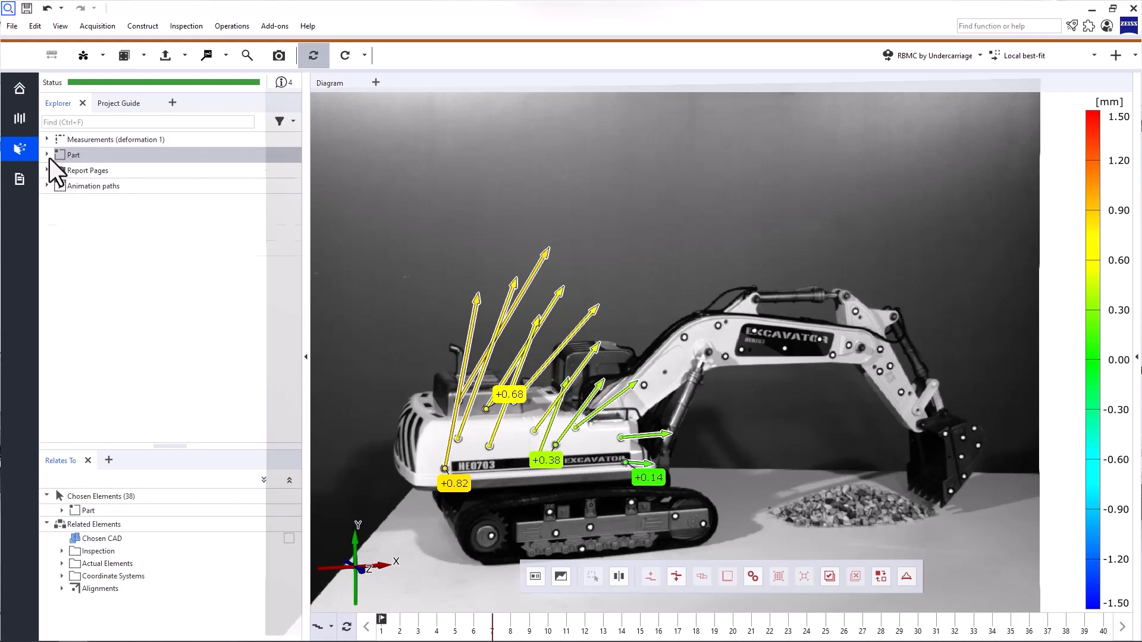
left_click(47, 154)
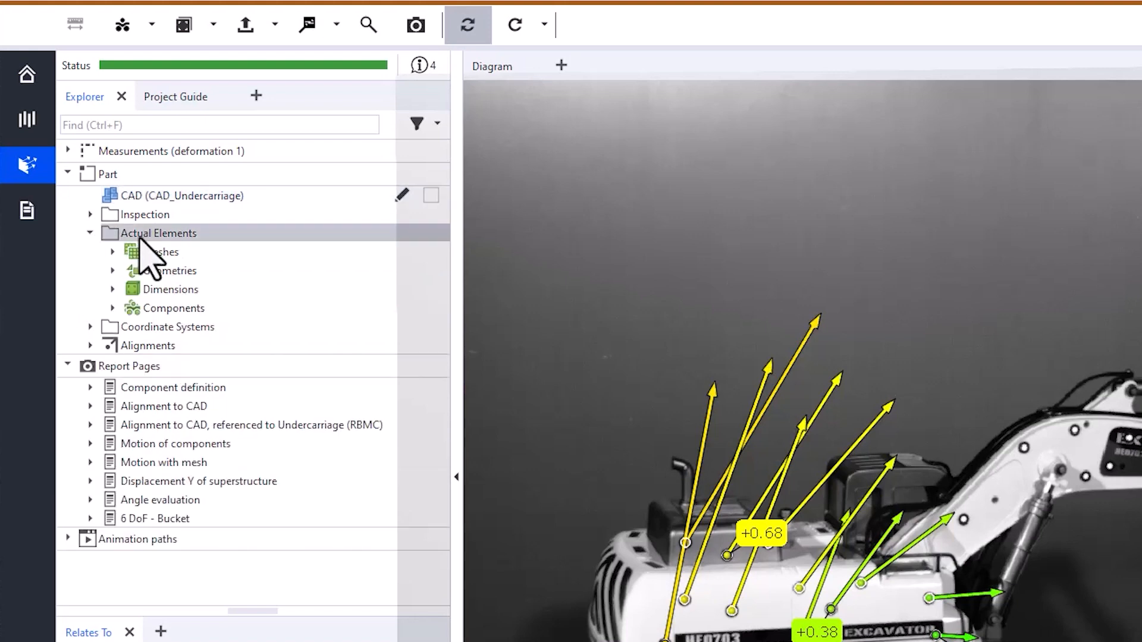
left_click(89, 214)
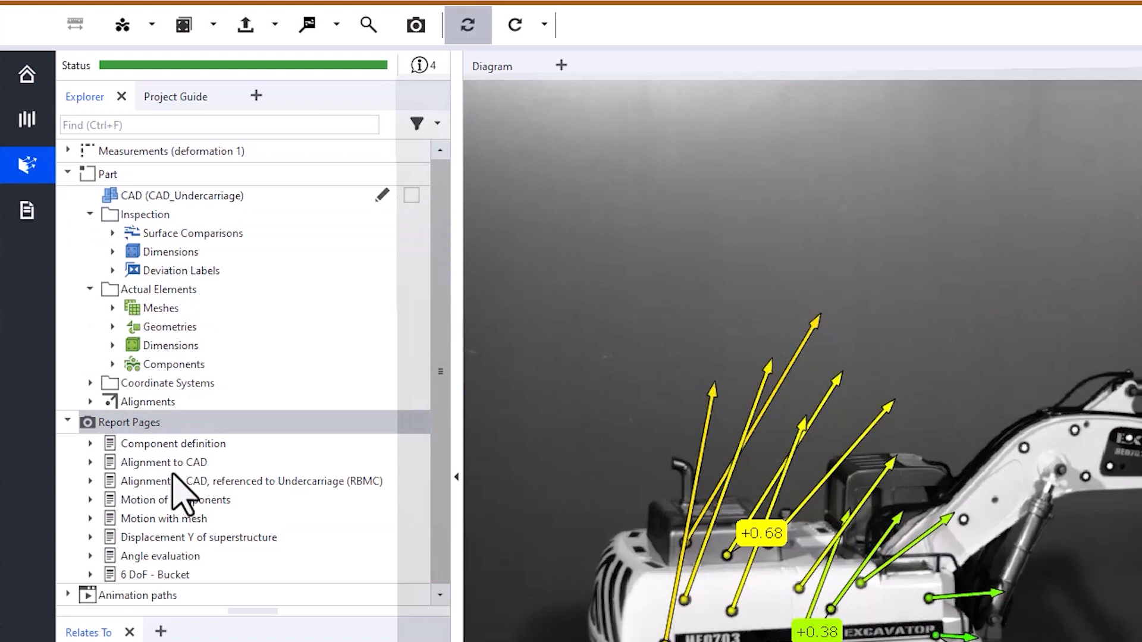
mouse_move(120, 241)
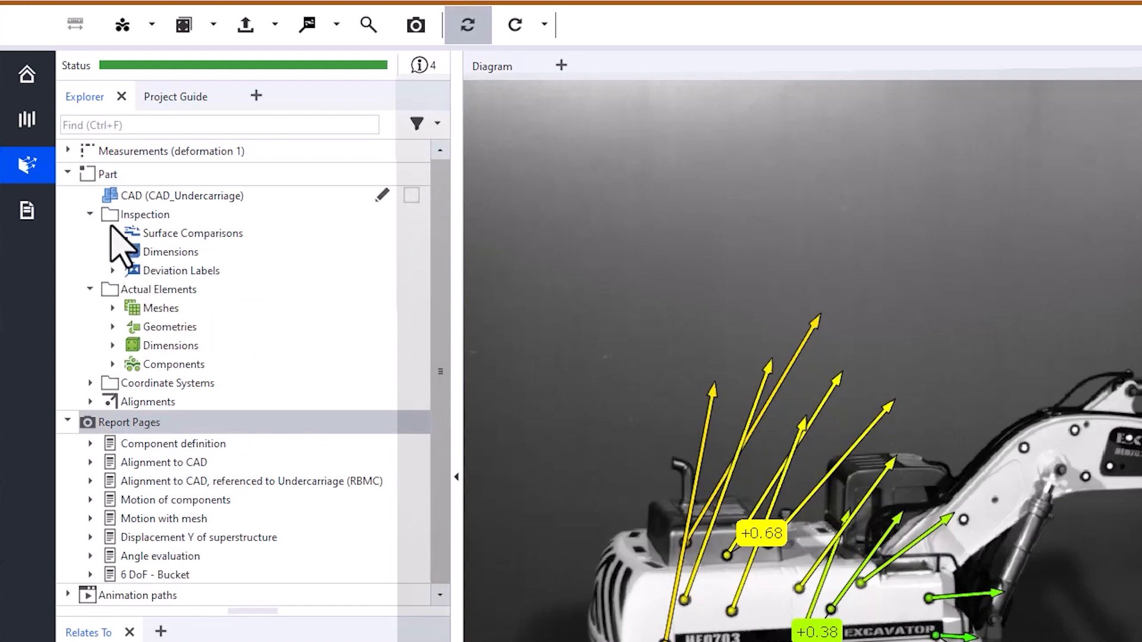
left_click(113, 233)
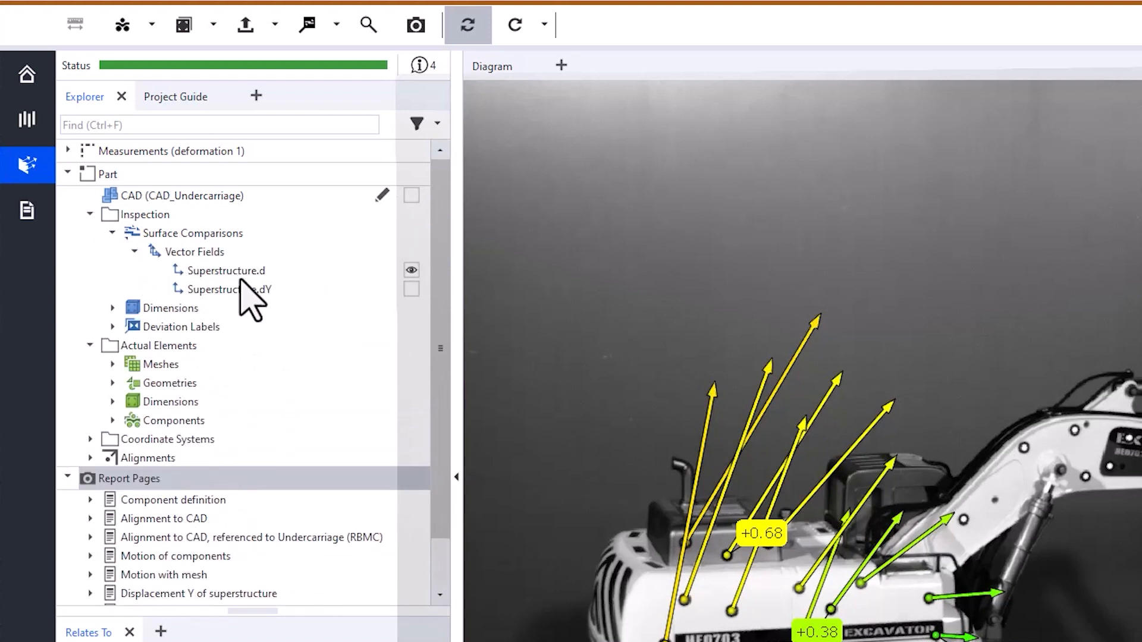
left_click(226, 270)
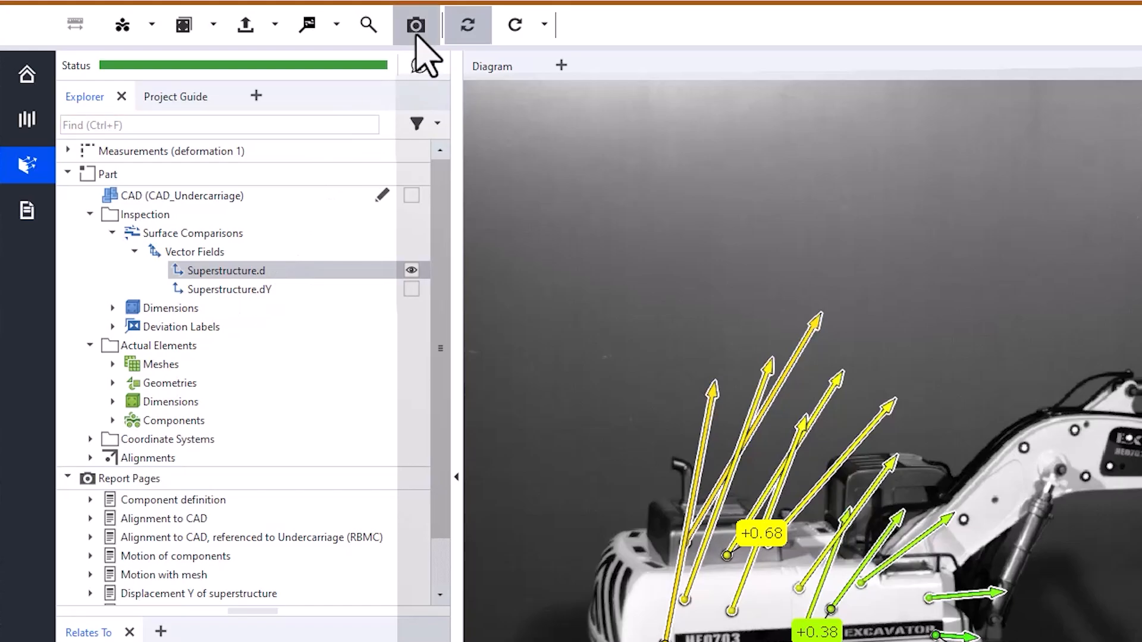
Create a report page from the current view using the 3D+Diagram layout
left_click(416, 24)
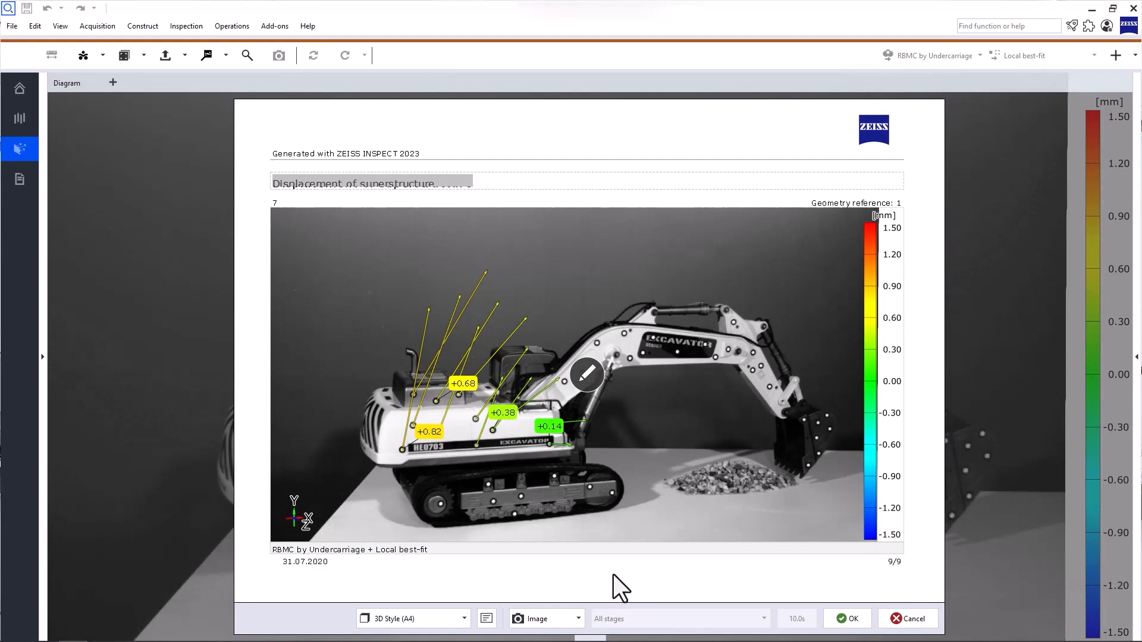
left_click(412, 619)
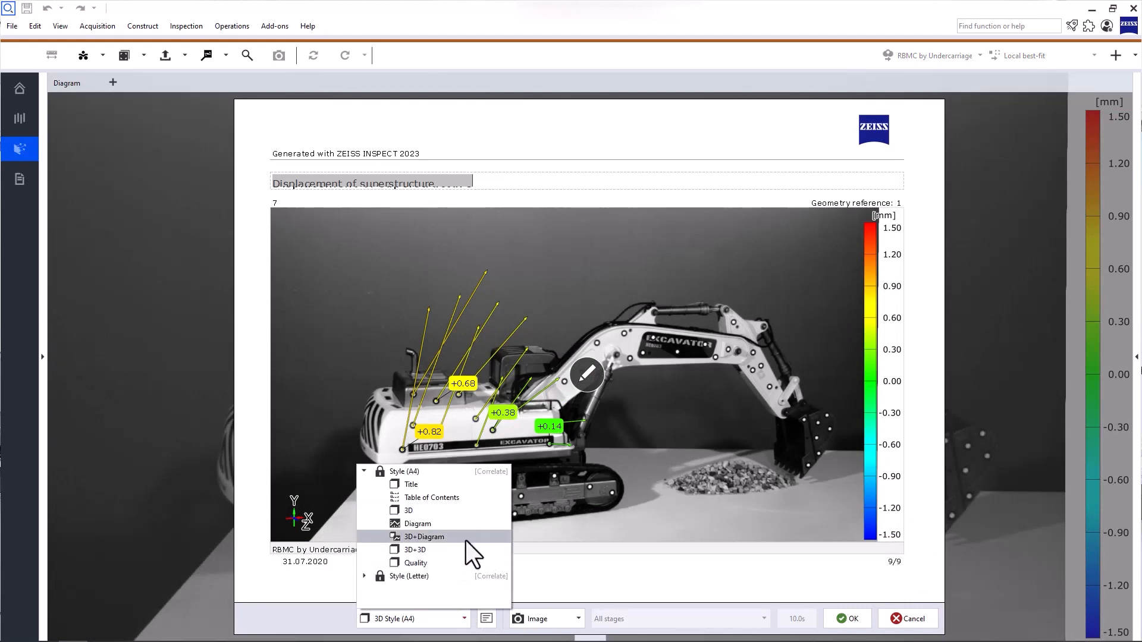
left_click(424, 537)
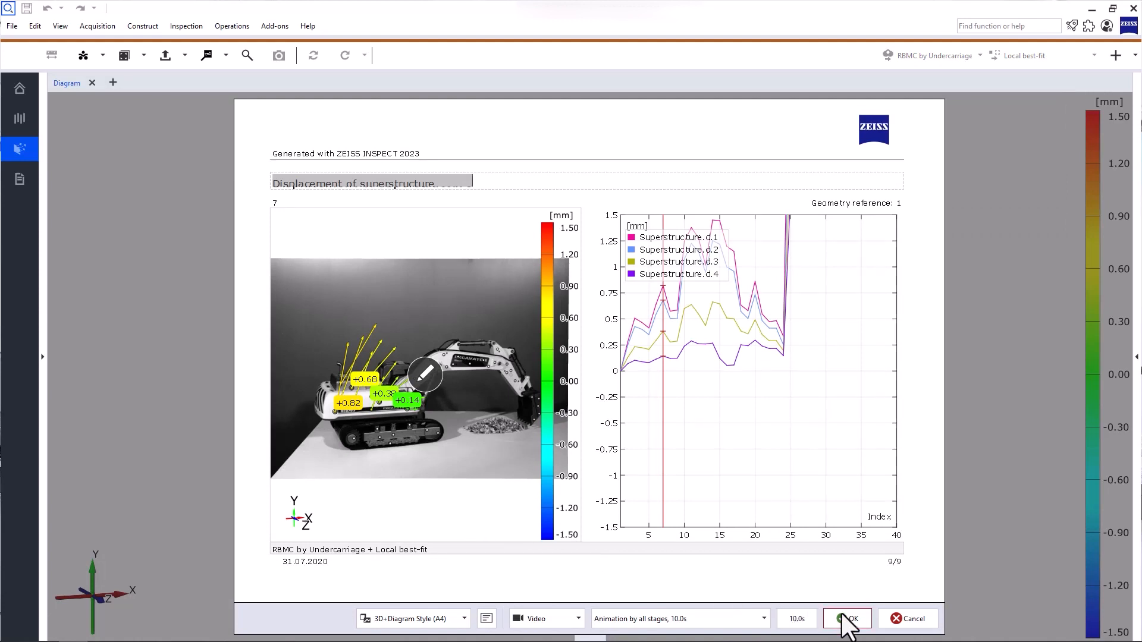
left_click(846, 618)
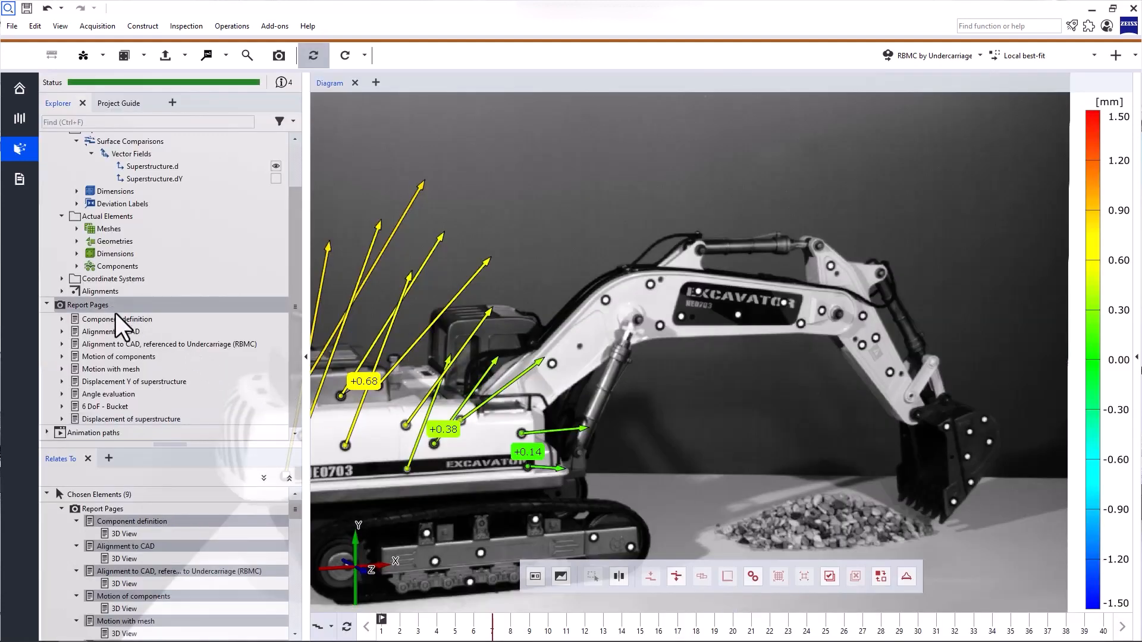
mouse_move(346, 142)
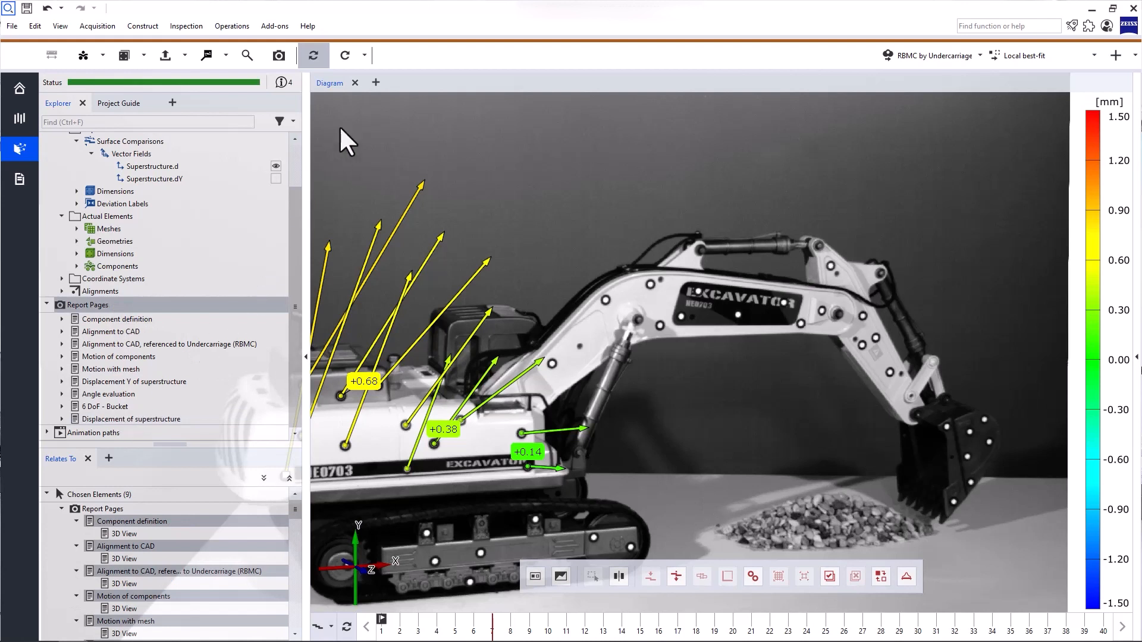
Add a Report Pages view and a Report Master view beside the Diagram tab
left_click(376, 82)
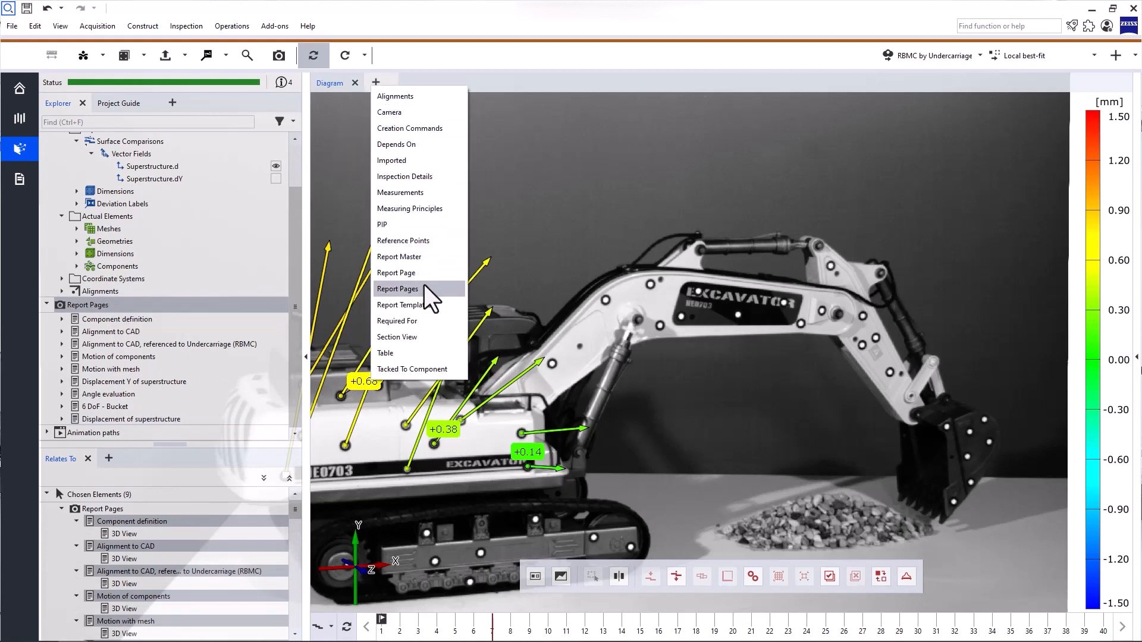
left_click(397, 287)
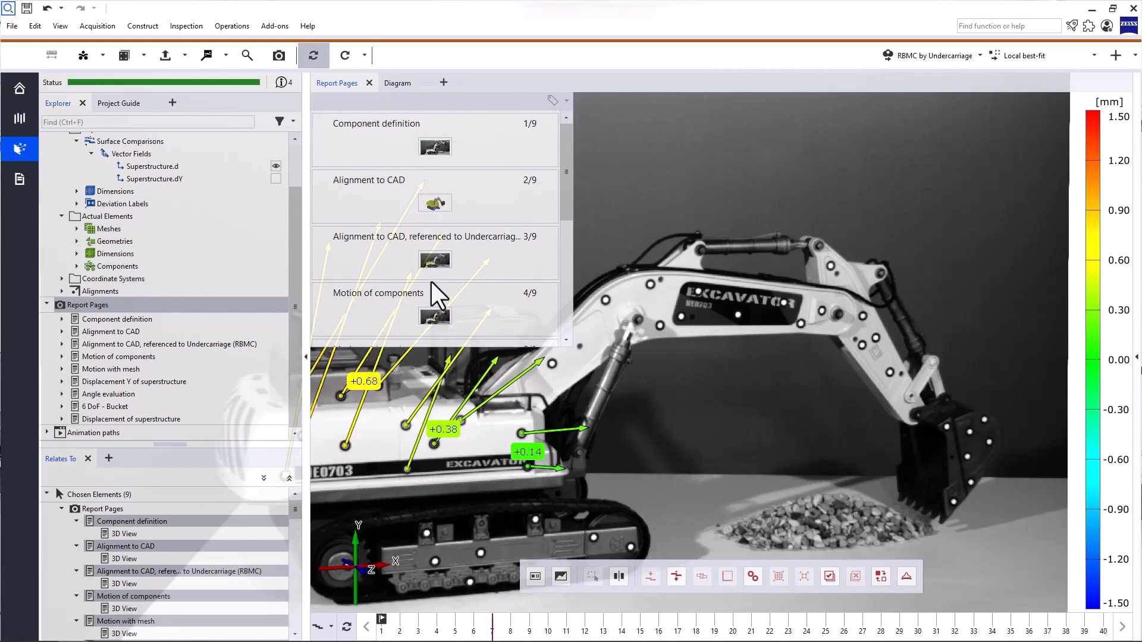
left_click(443, 82)
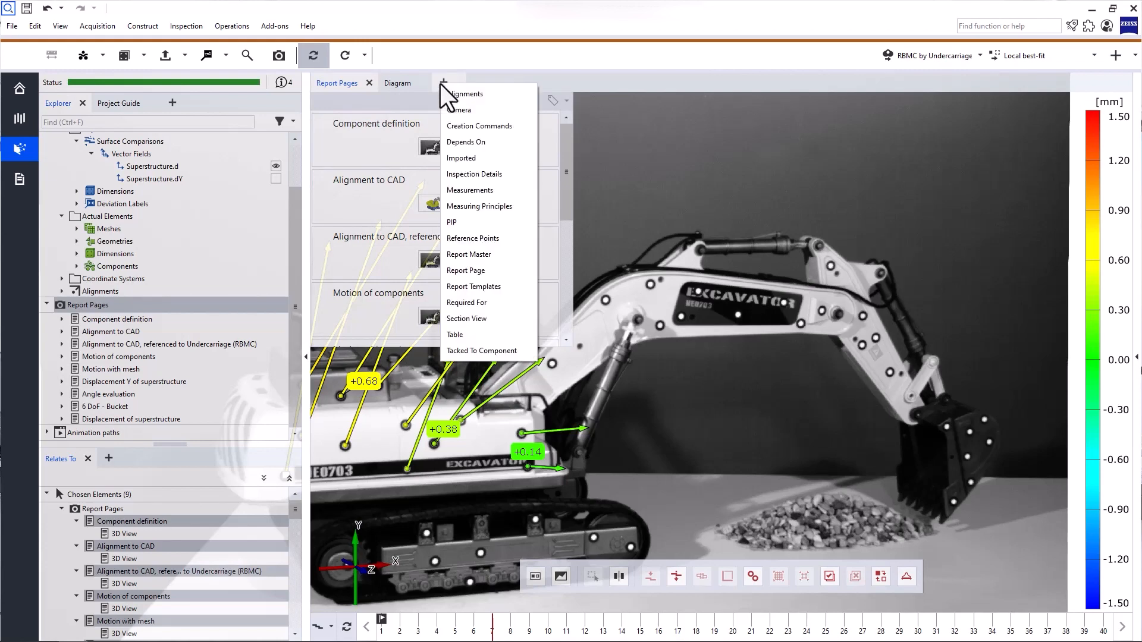
mouse_move(487, 254)
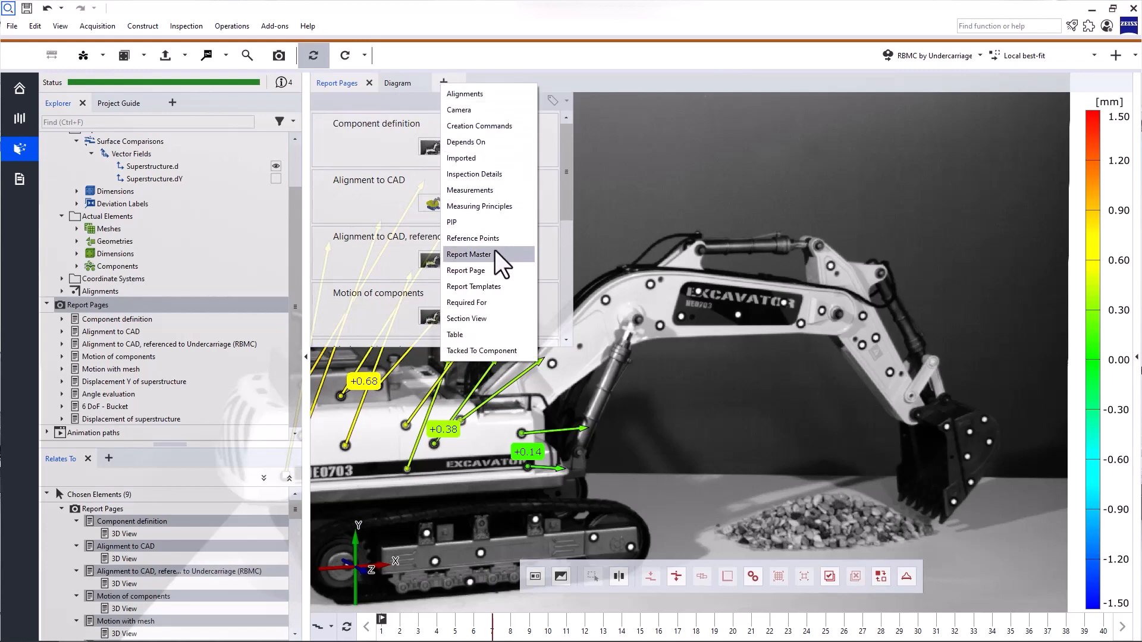
left_click(465, 270)
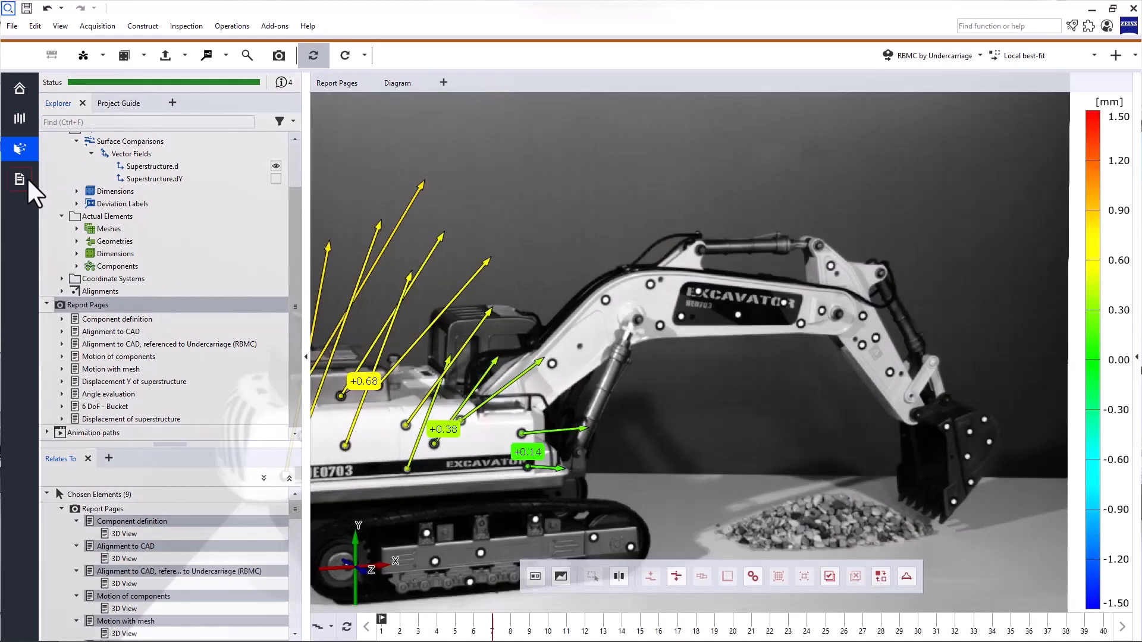
In the report workspace, expand the A4 and Letter style templates and show the A4 Title template
left_click(20, 179)
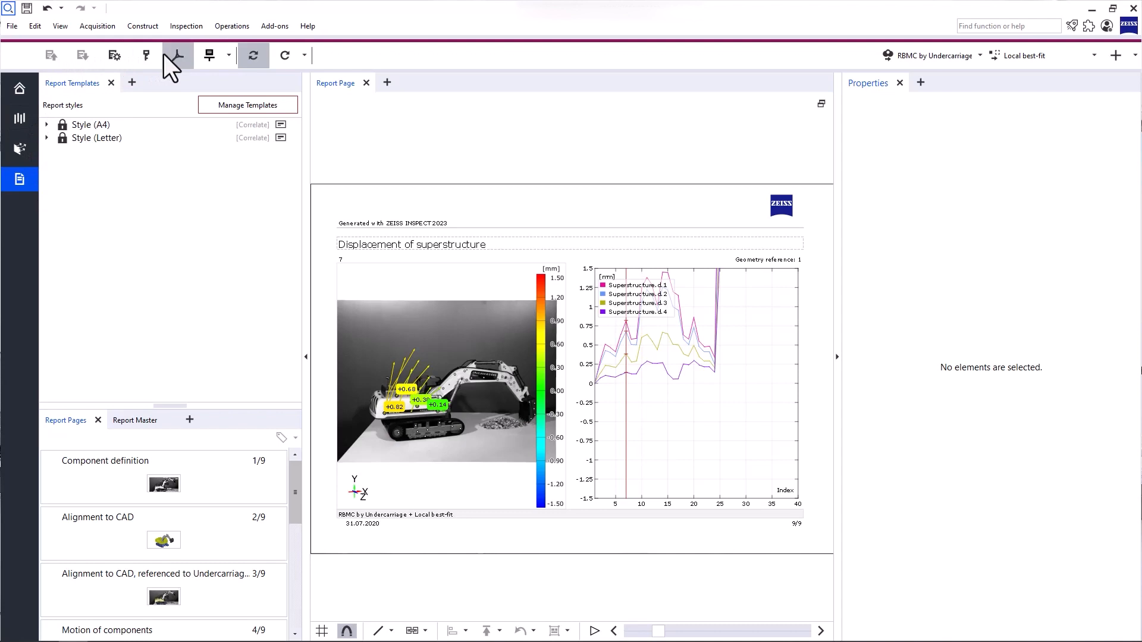
mouse_move(178, 56)
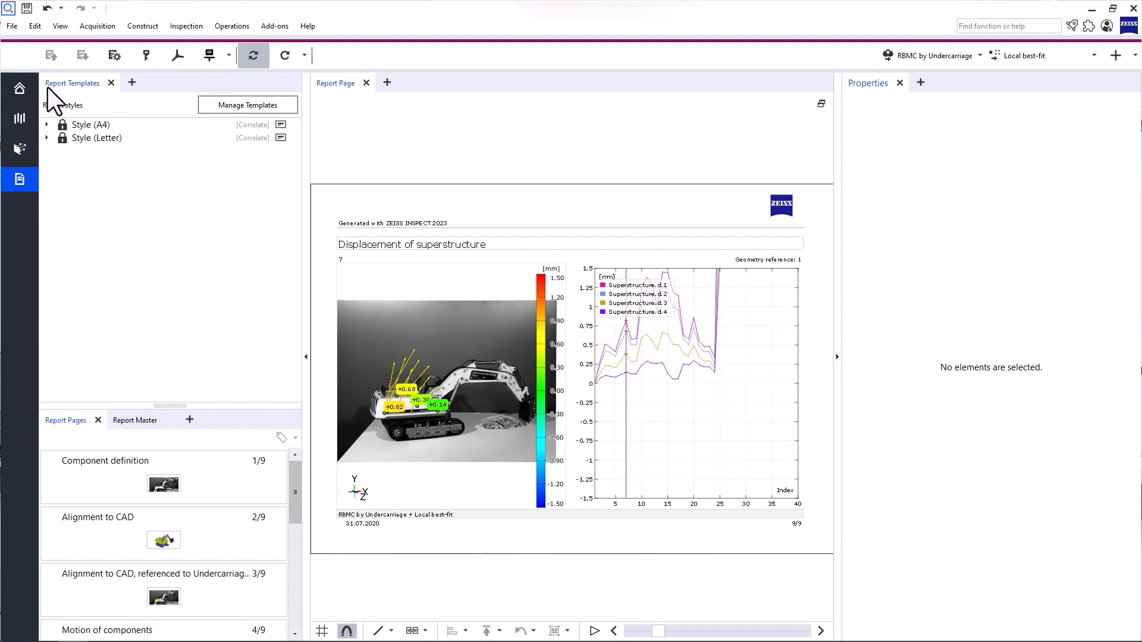
mouse_move(102, 102)
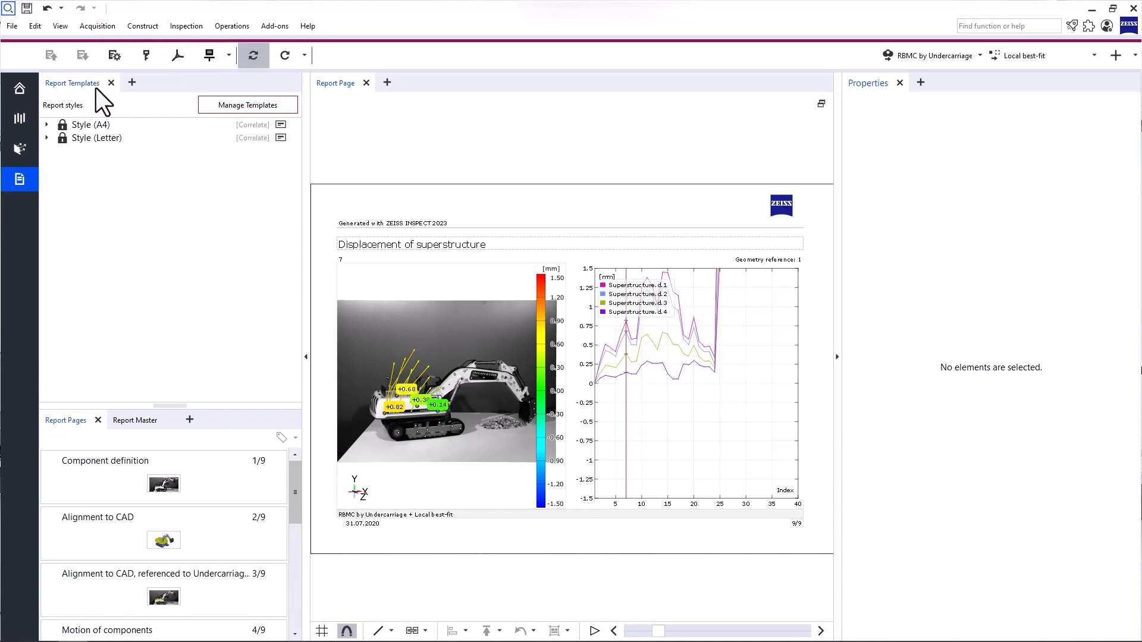
left_click(46, 123)
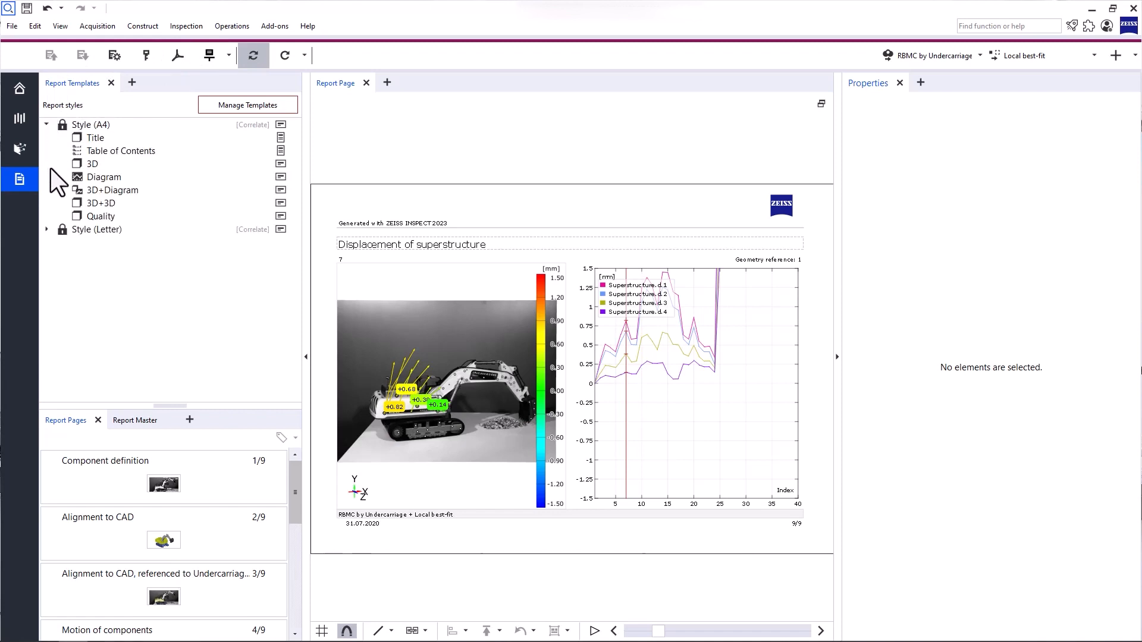
left_click(46, 229)
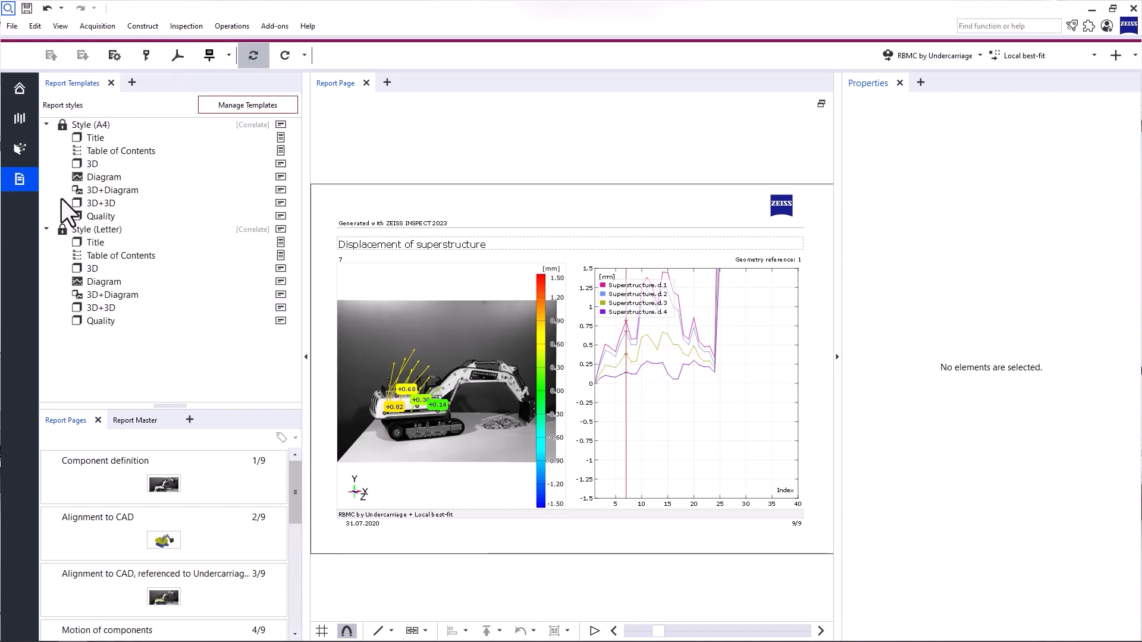
left_click(95, 137)
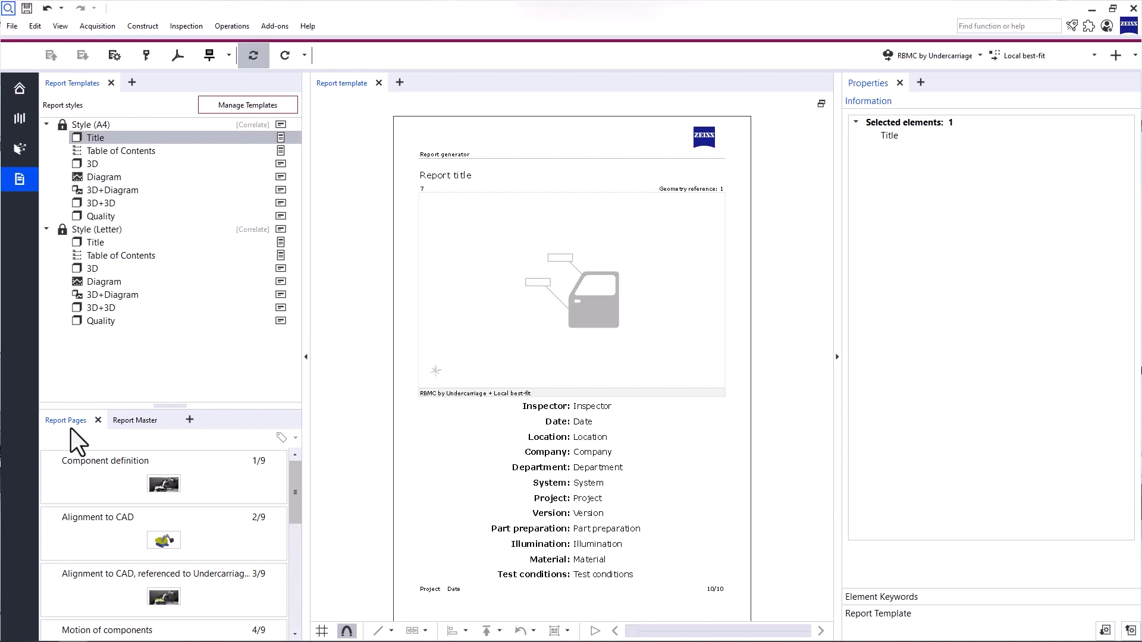
mouse_move(80, 435)
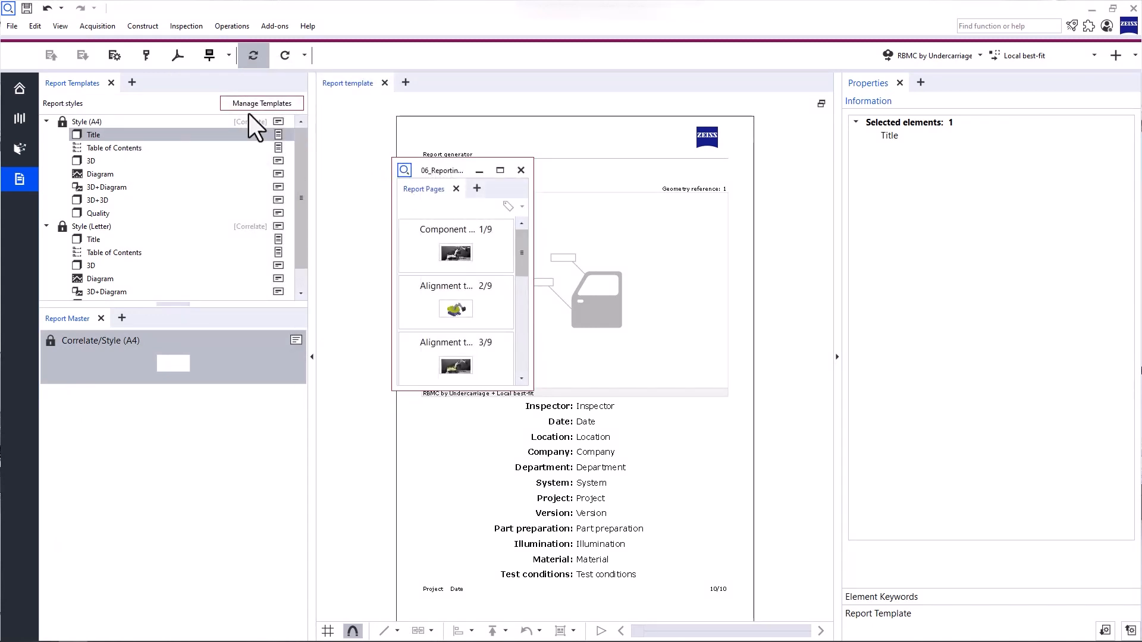
Dock the floating Report Pages window back into the left side panel
left_click(59, 25)
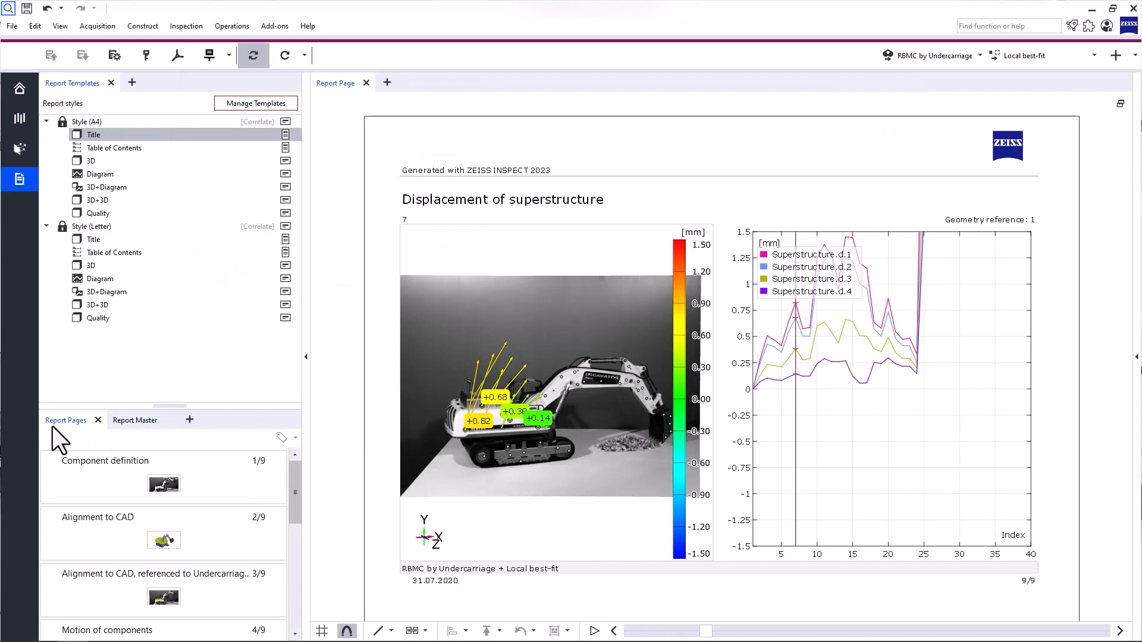
mouse_move(150, 491)
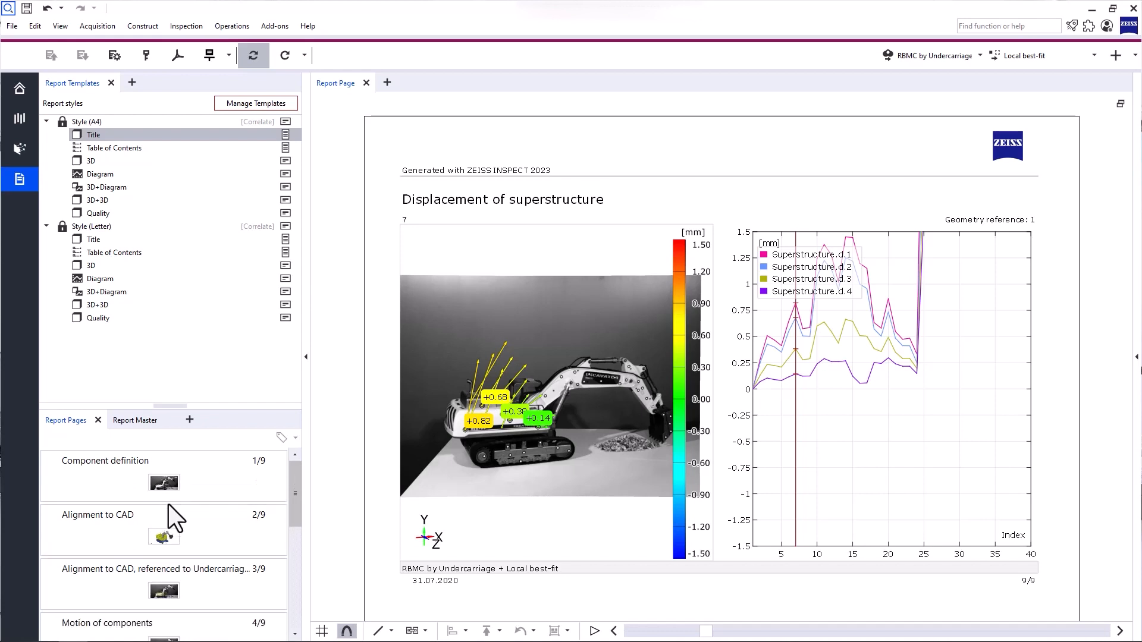
Show the Displacement of superstructure page, then the Angle evaluation page
scroll("down", 3)
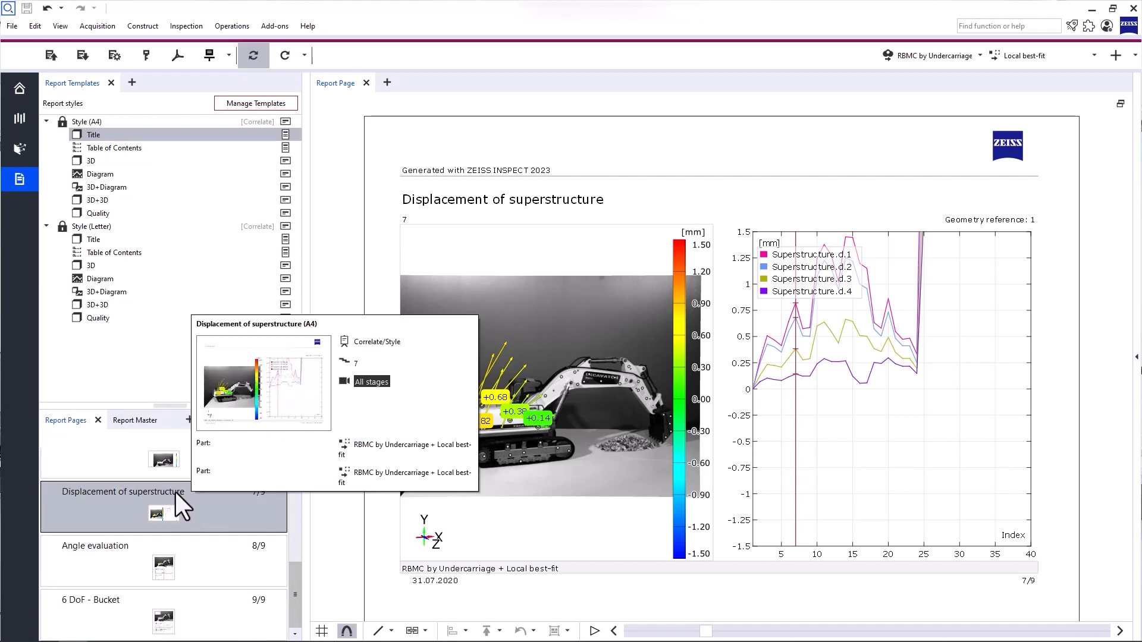
double_click(120, 492)
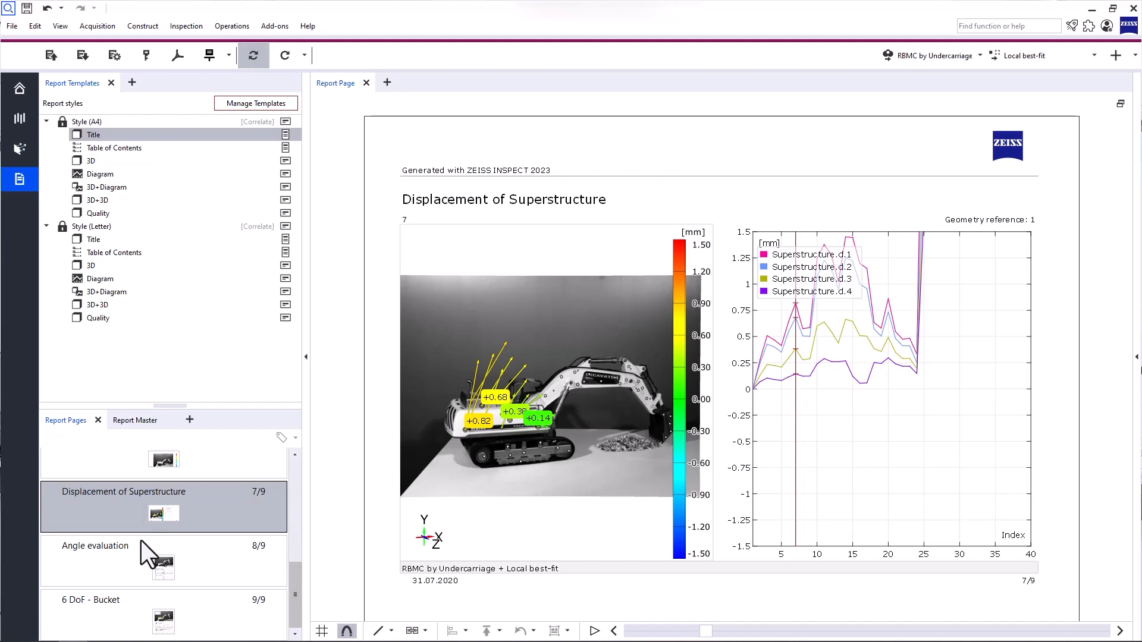
left_click(95, 545)
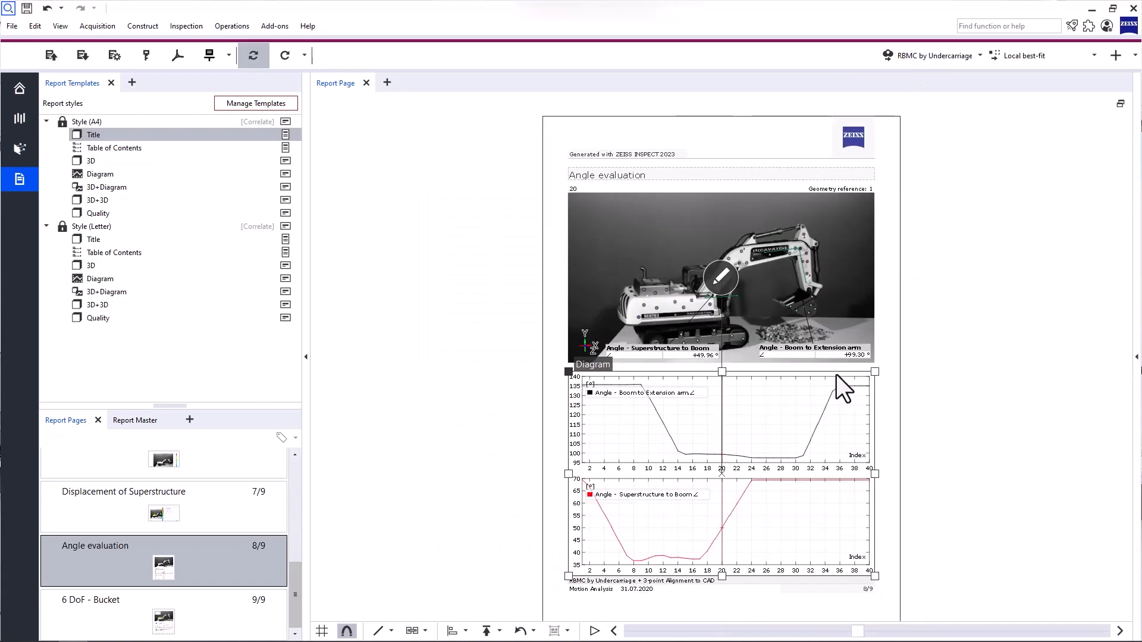
Create a title page named Excavator from the Title template
left_click(477, 384)
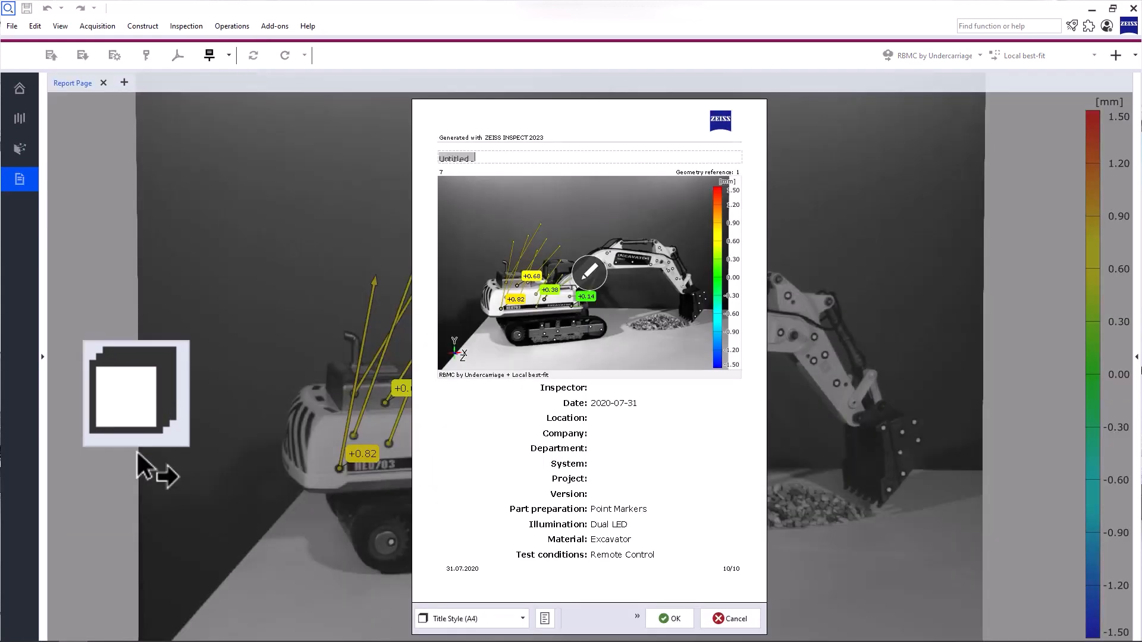
type("Excavator")
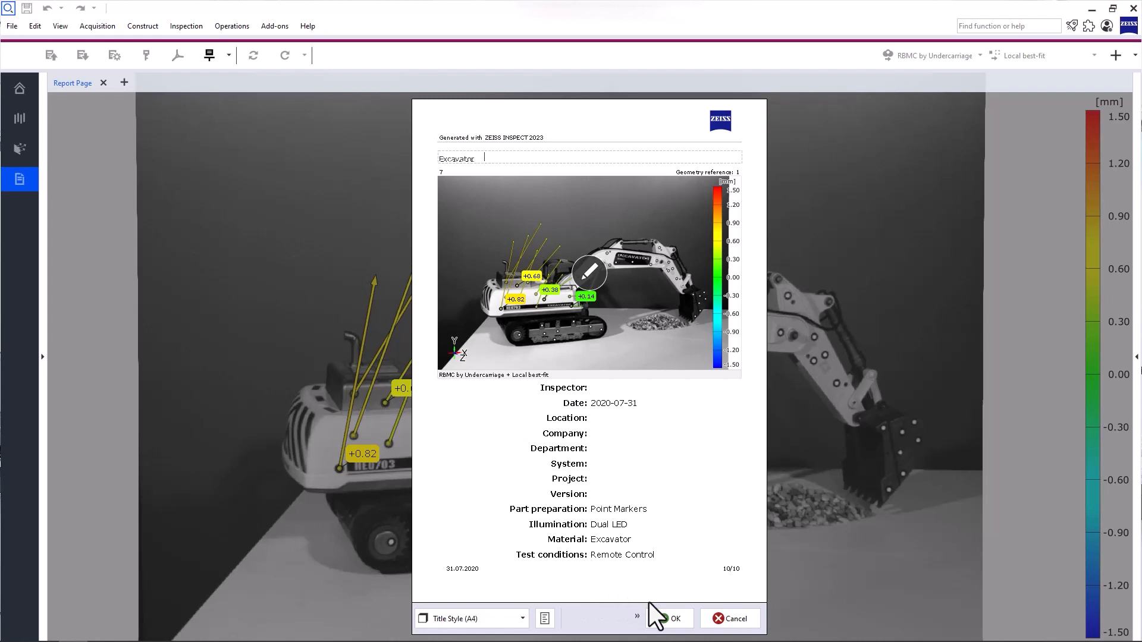
left_click(669, 619)
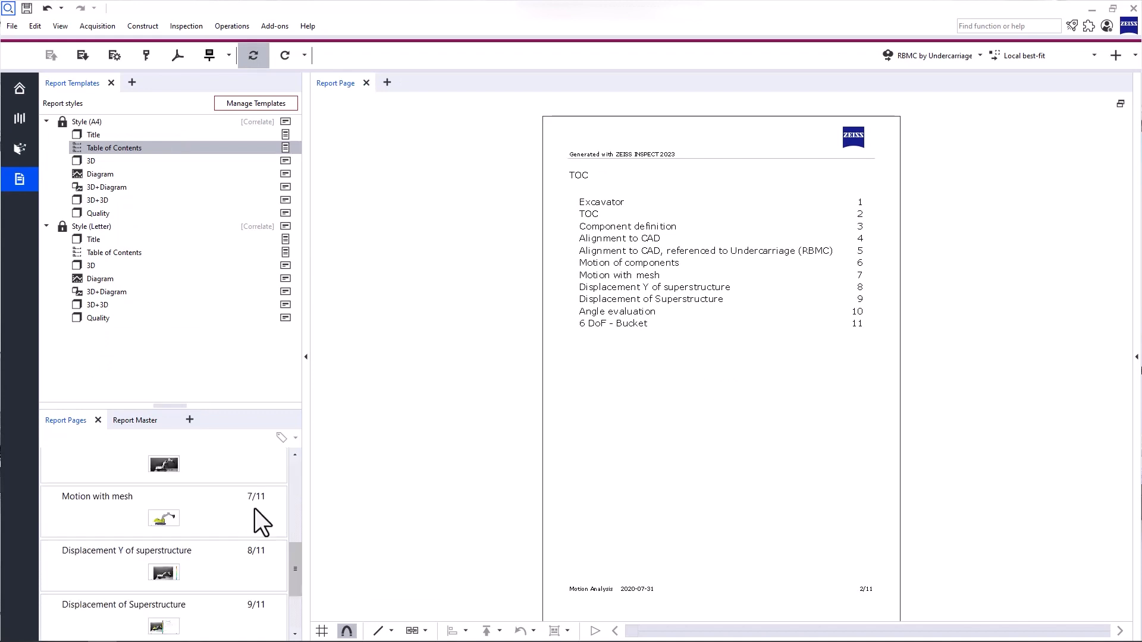
Switch Displacement of Superstructure to a single large 3D view and accept the edited view
left_click(123, 491)
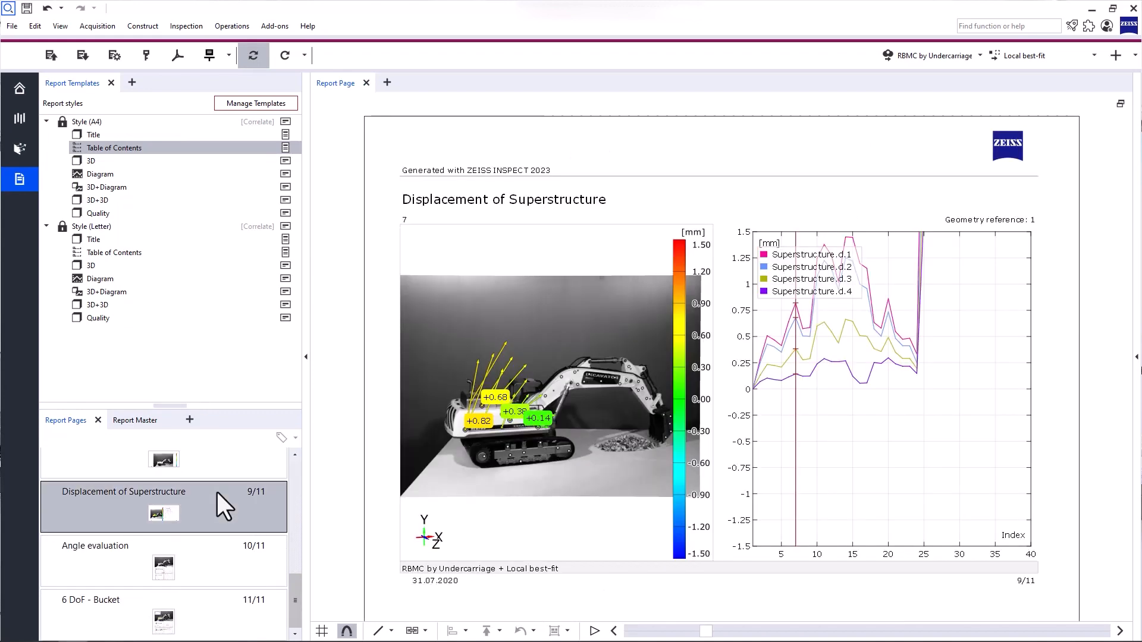
mouse_move(103, 172)
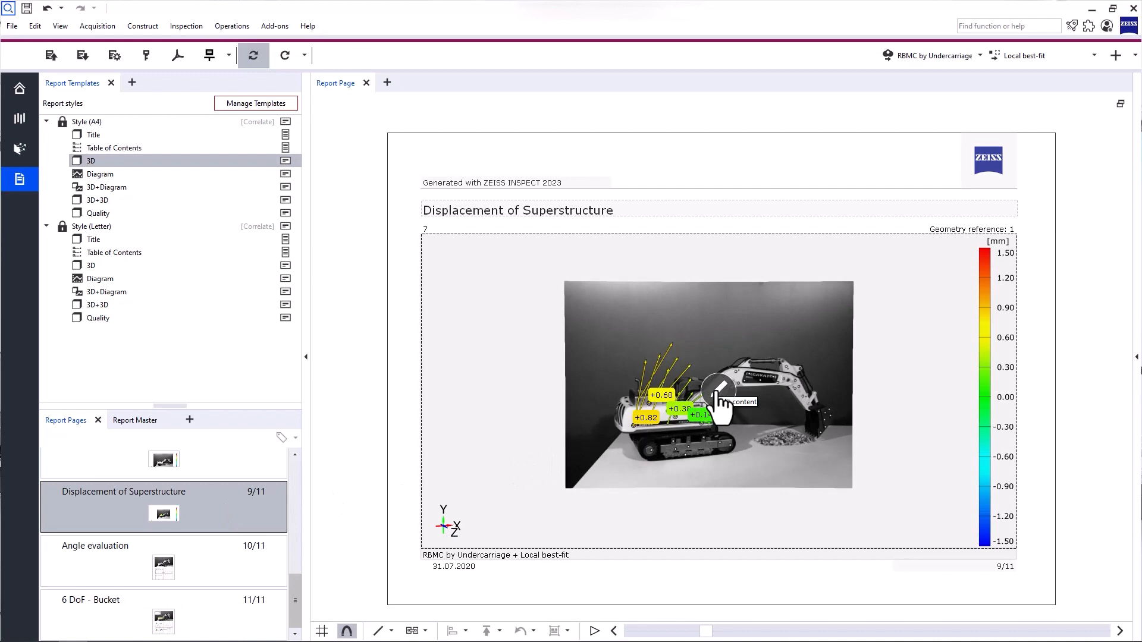
double_click(706, 382)
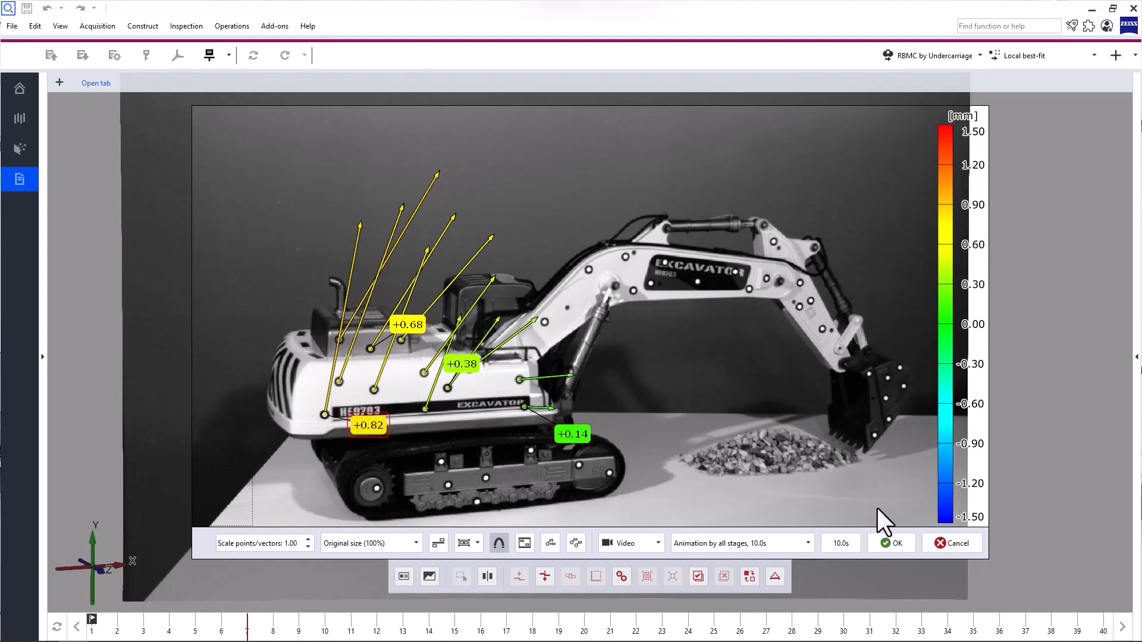
left_click(891, 542)
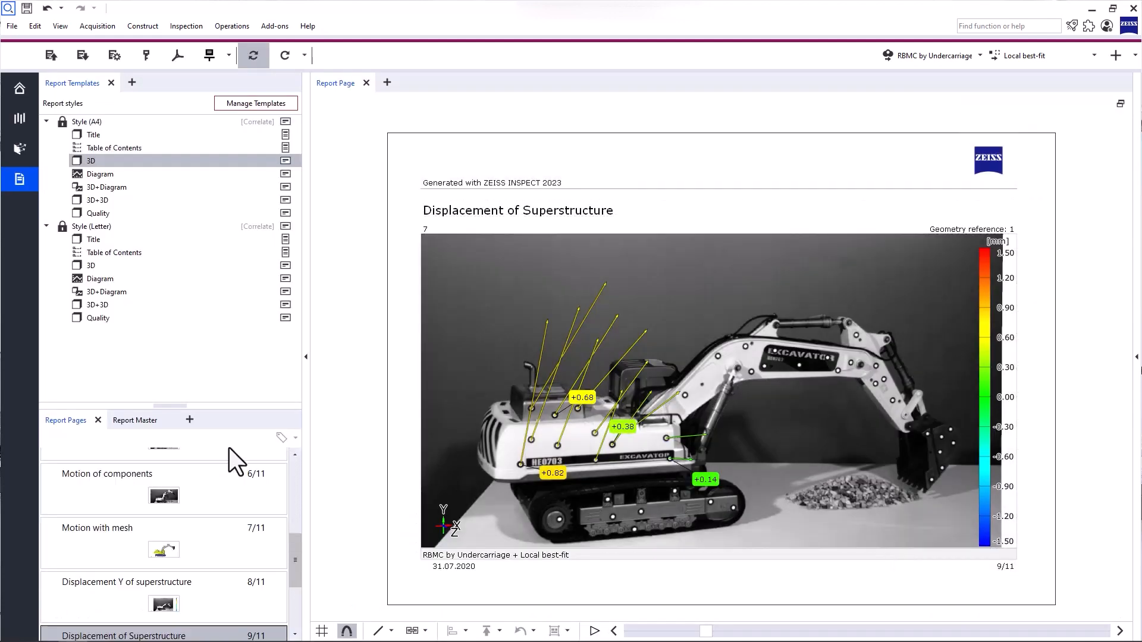
In the 3D workspace, hide the Superstructure.d displacement vectors
left_click(106, 473)
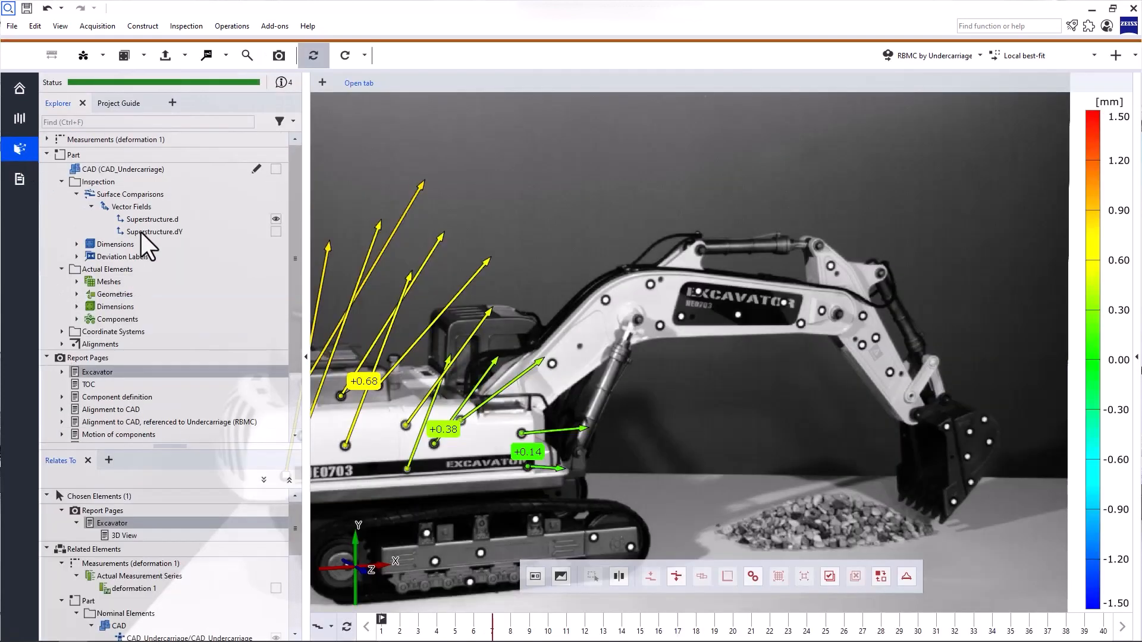
left_click(73, 155)
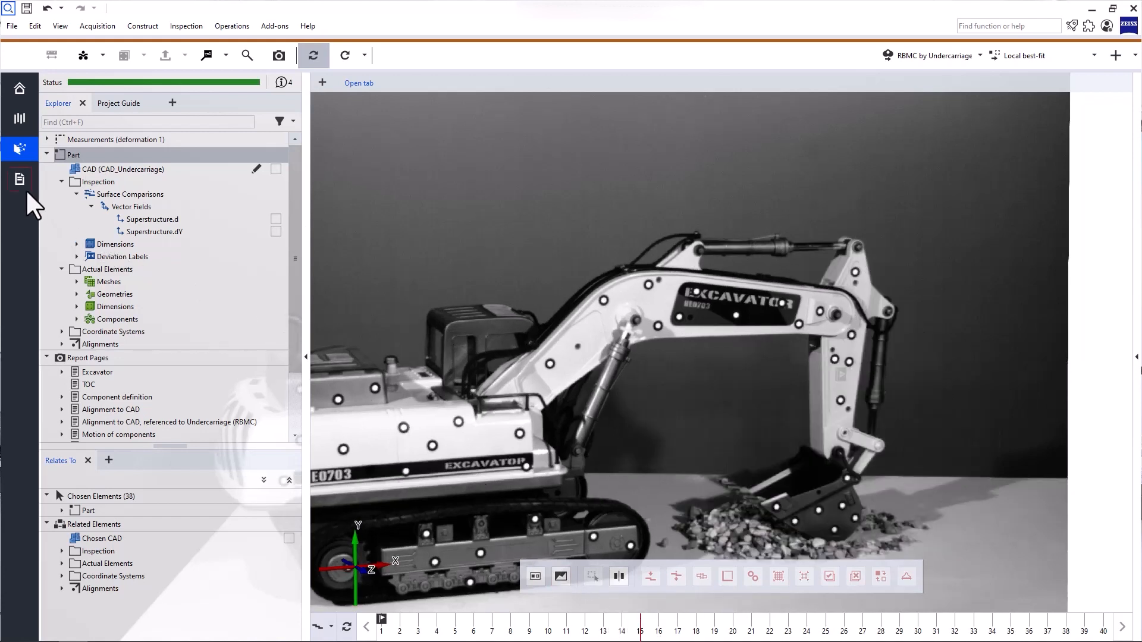
Return to the report workspace showing the Excavator title page
left_click(19, 179)
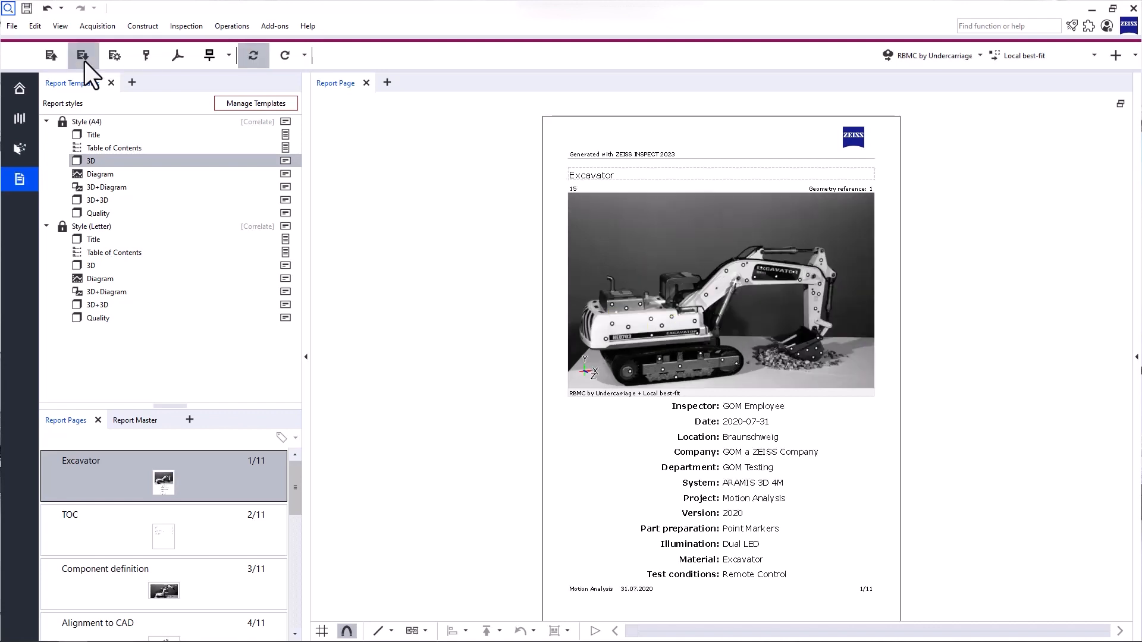
mouse_move(91, 79)
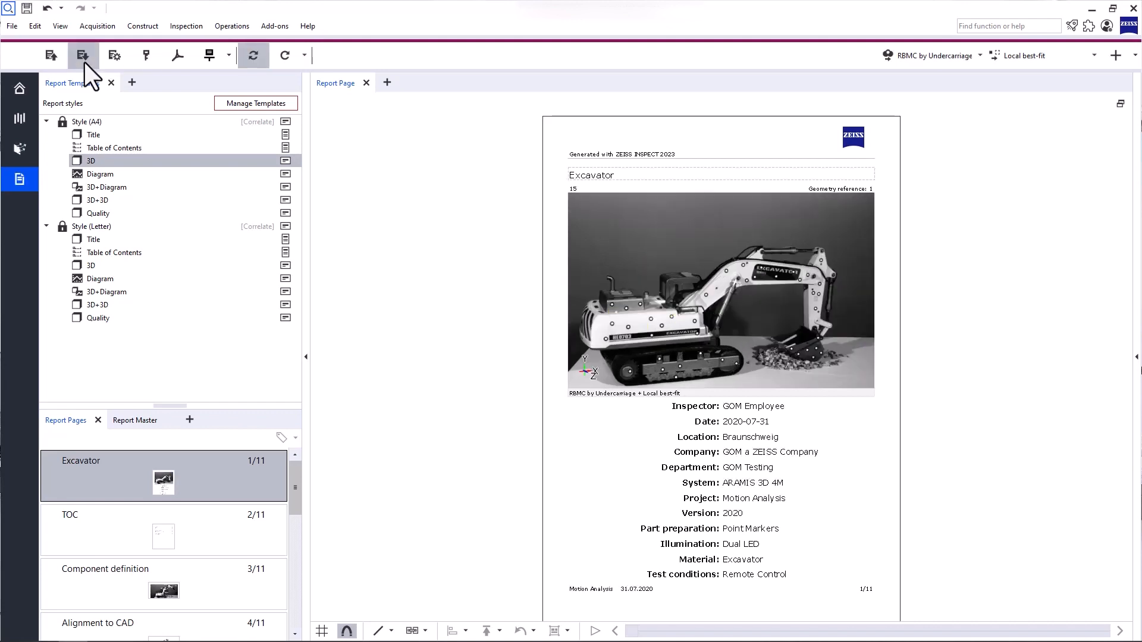
mouse_move(82, 56)
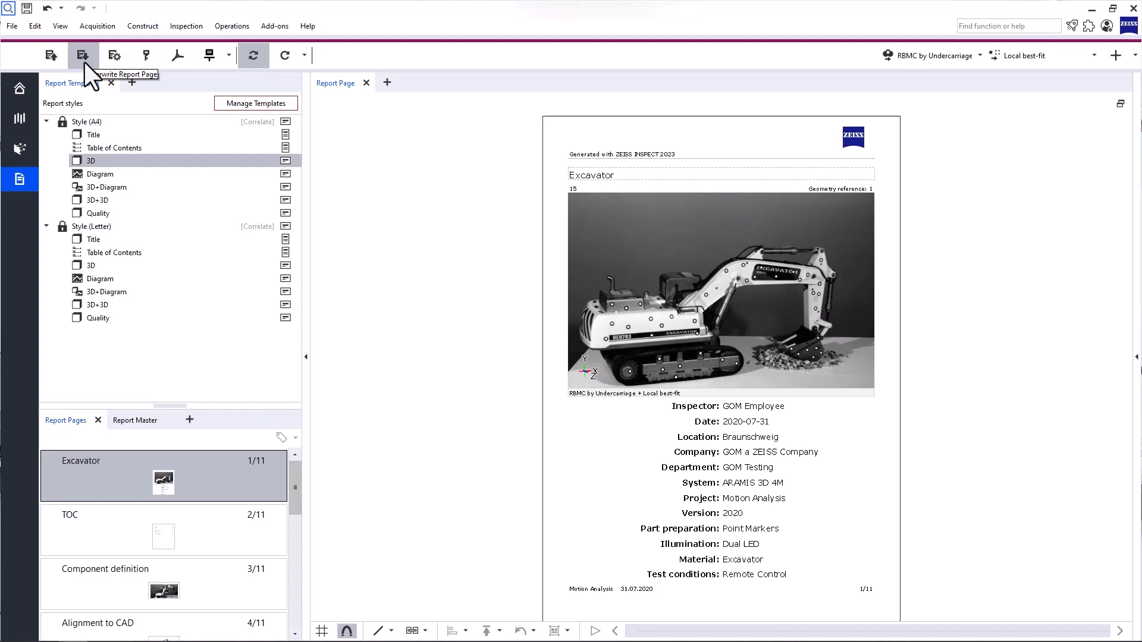
mouse_move(244, 131)
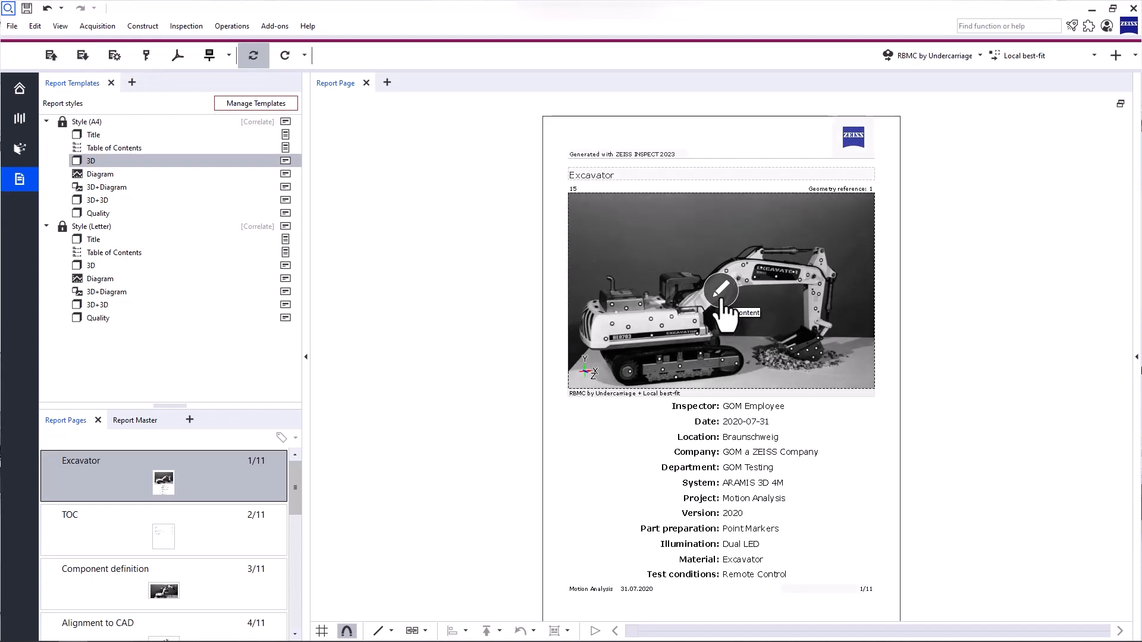
Update the title page image to the excavator with bucket in gravel, without displacement vectors
double_click(721, 298)
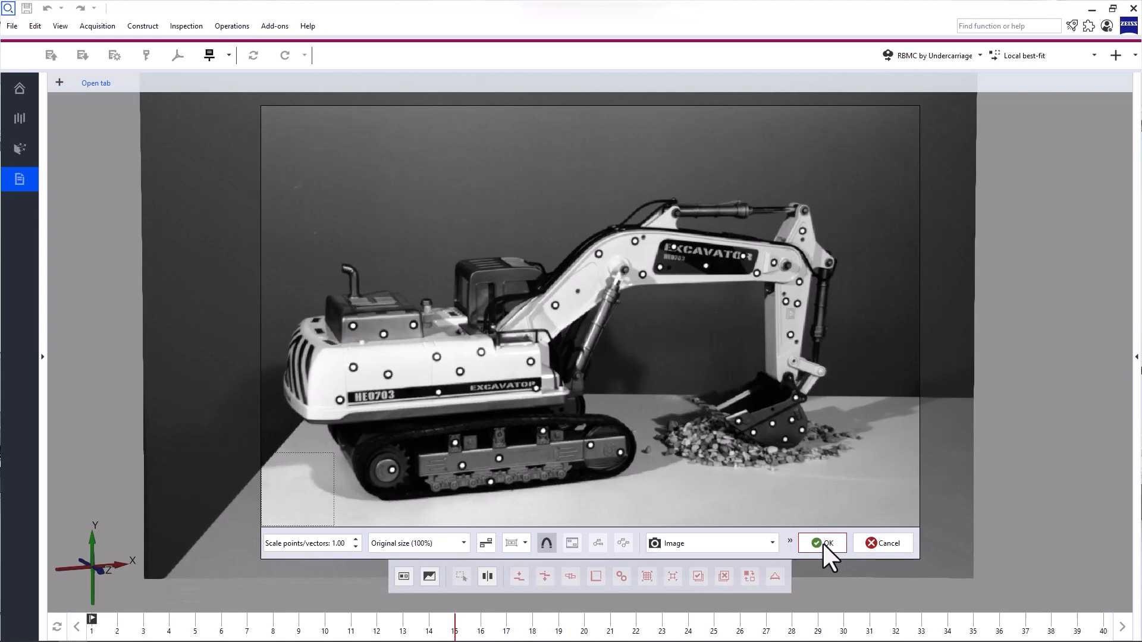
left_click(822, 544)
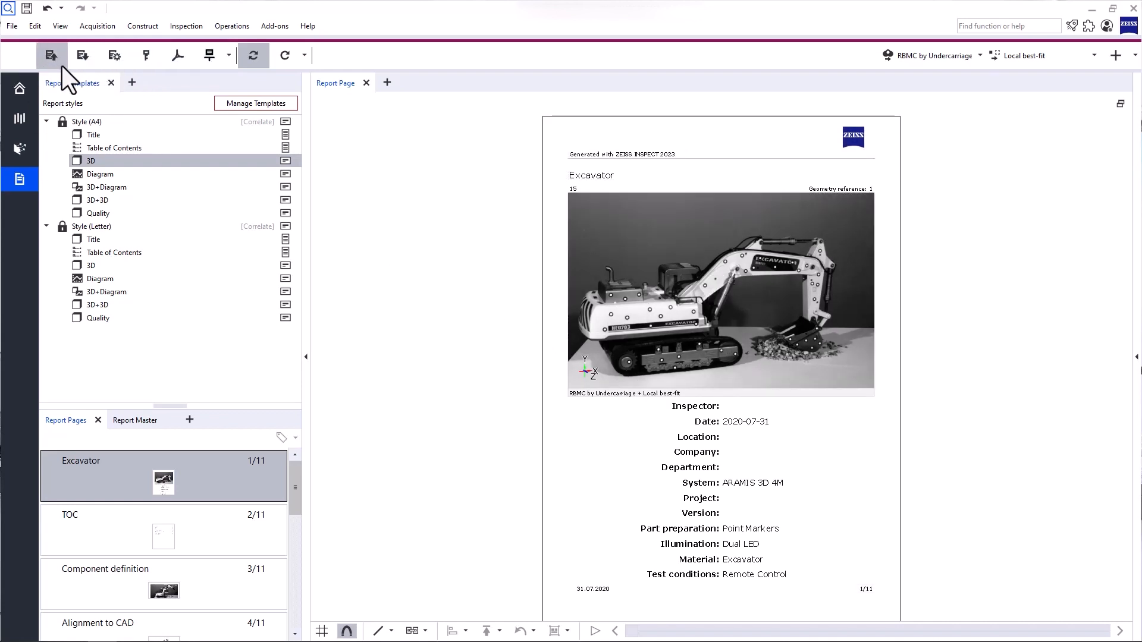
mouse_move(52, 56)
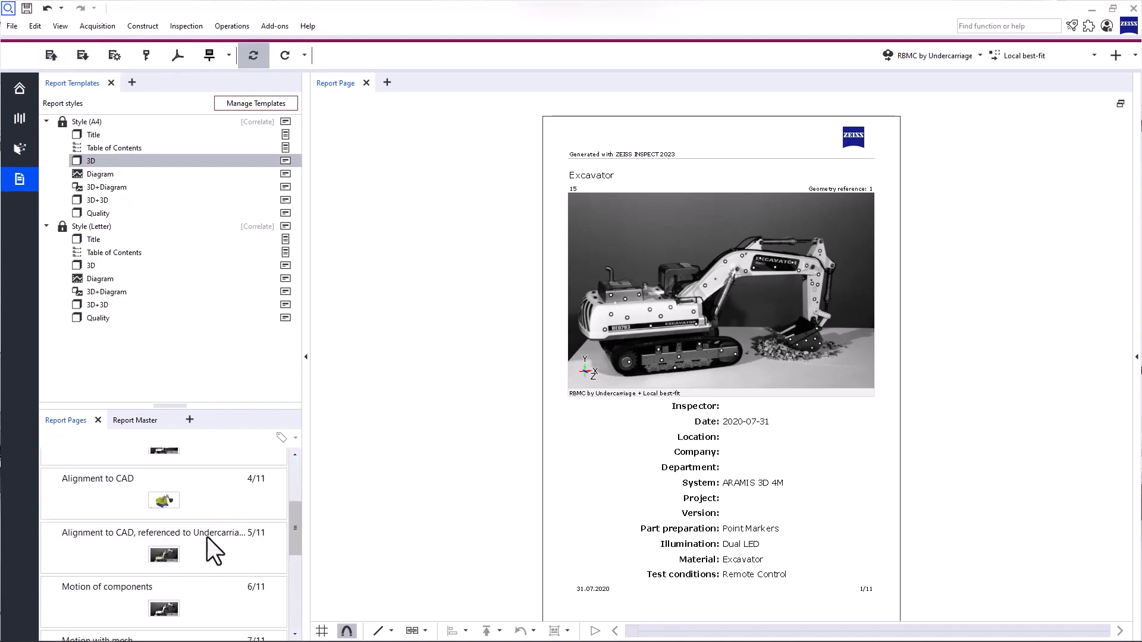
Restore the 3D view of the Alignment to CAD, referenced to Undercarriage (RBMC) page
left_click(163, 533)
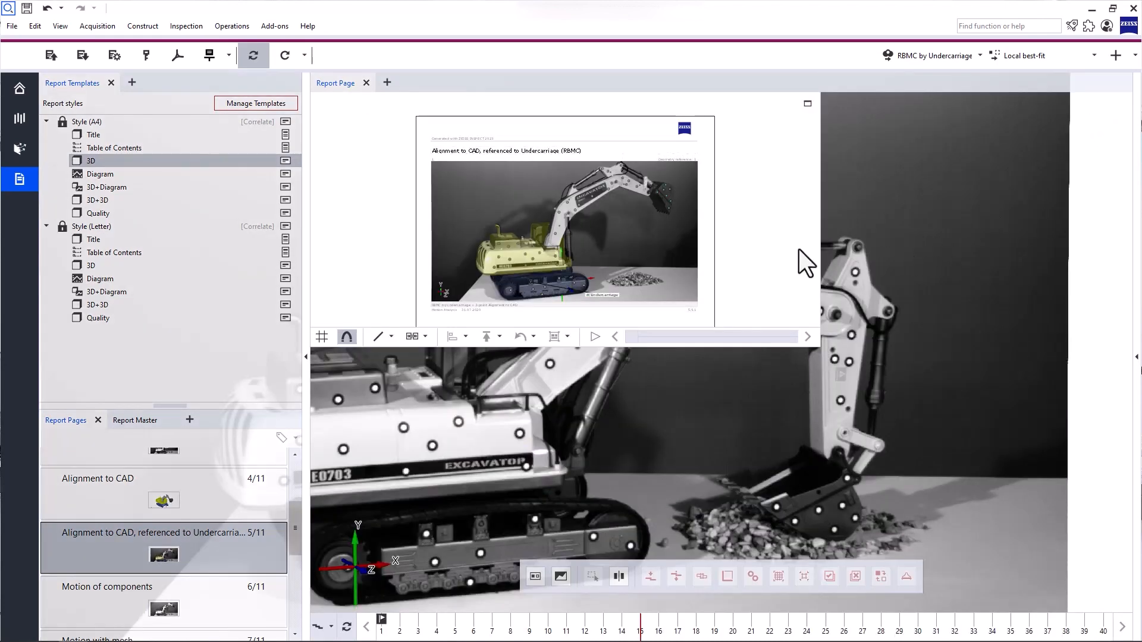
mouse_move(82, 55)
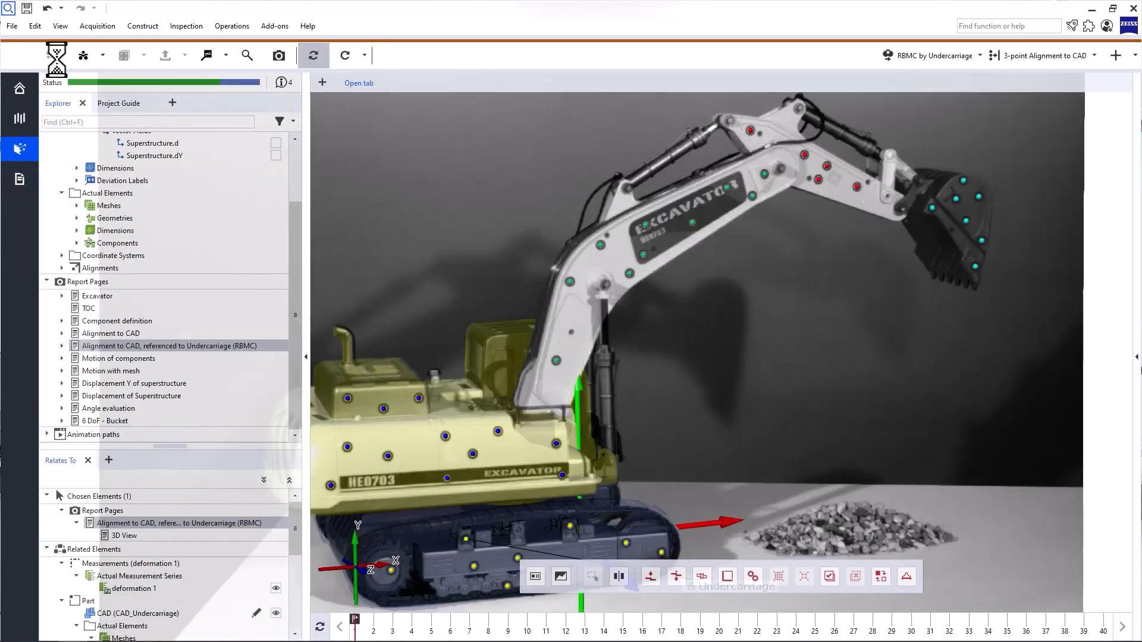
mouse_move(57, 62)
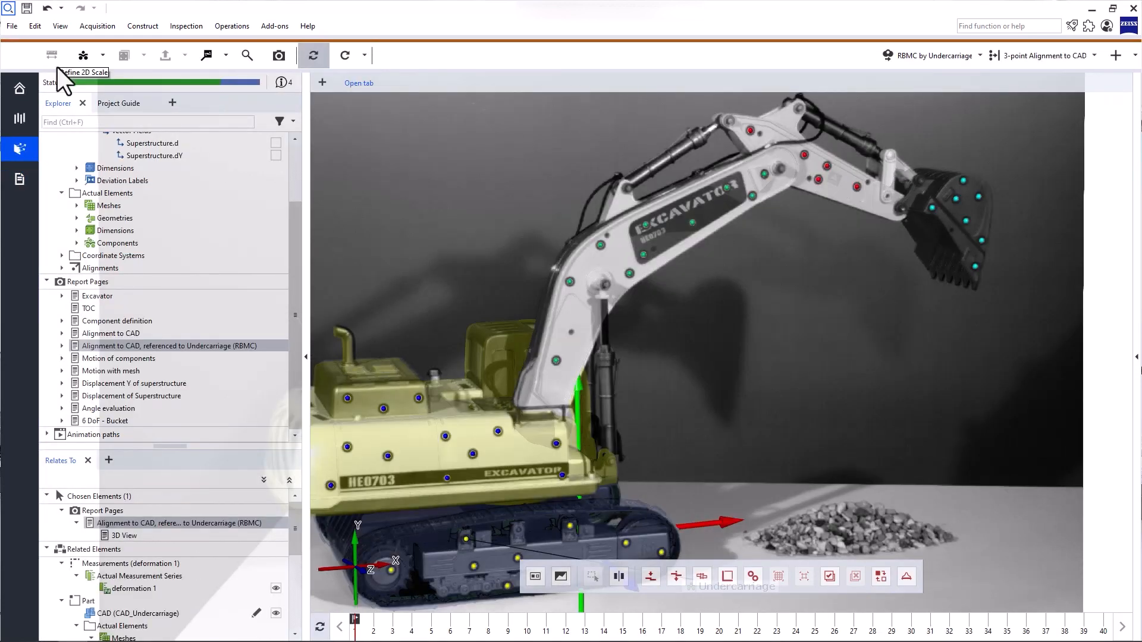
mouse_move(20, 150)
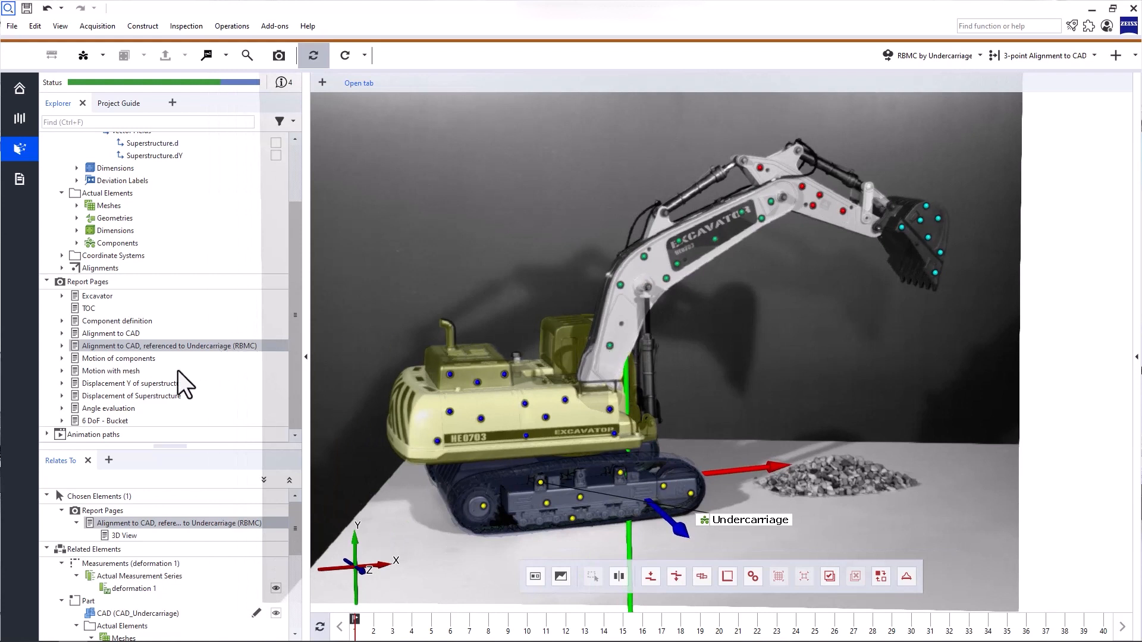
Show the Angle evaluation page's view with the Boom-to-Extension-arm angle diagram
left_click(110, 408)
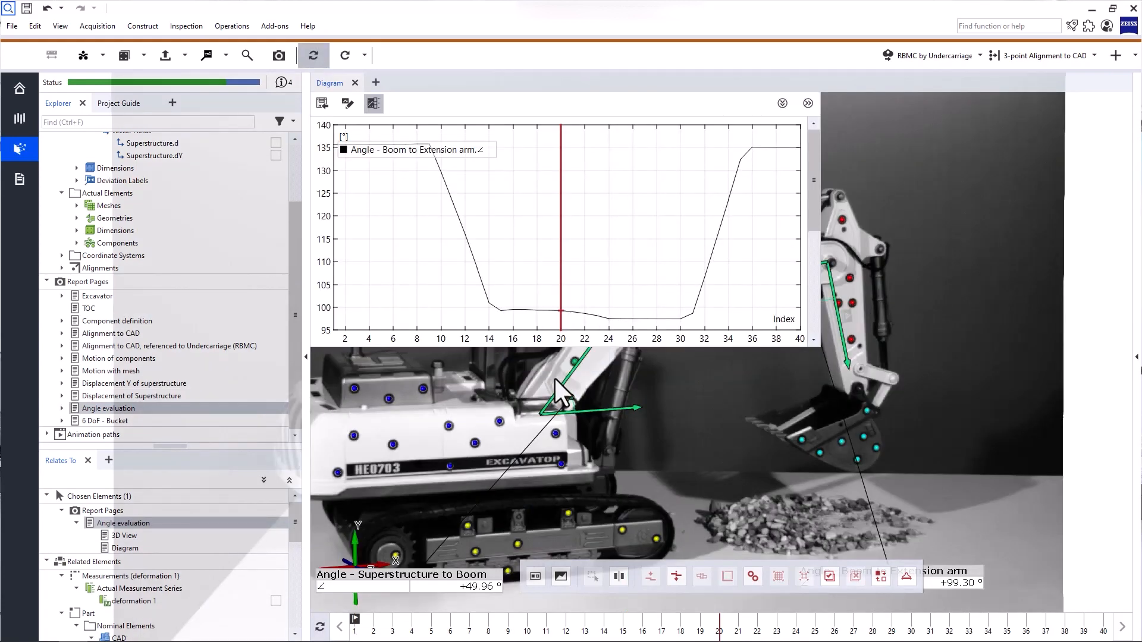
mouse_move(436, 258)
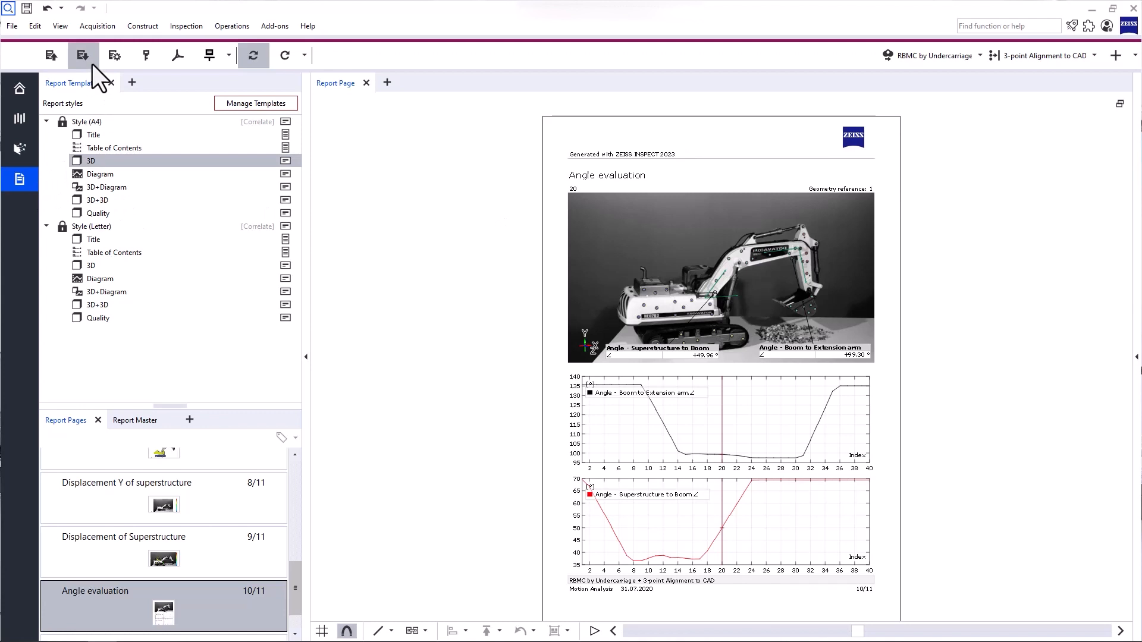
mouse_move(82, 56)
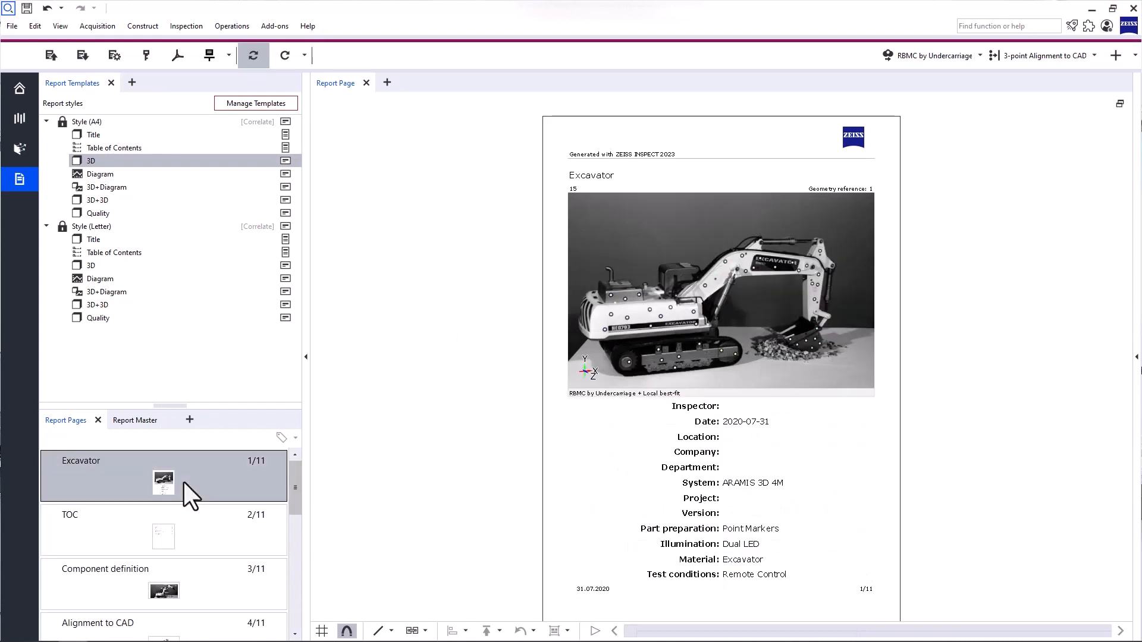
mouse_move(160, 343)
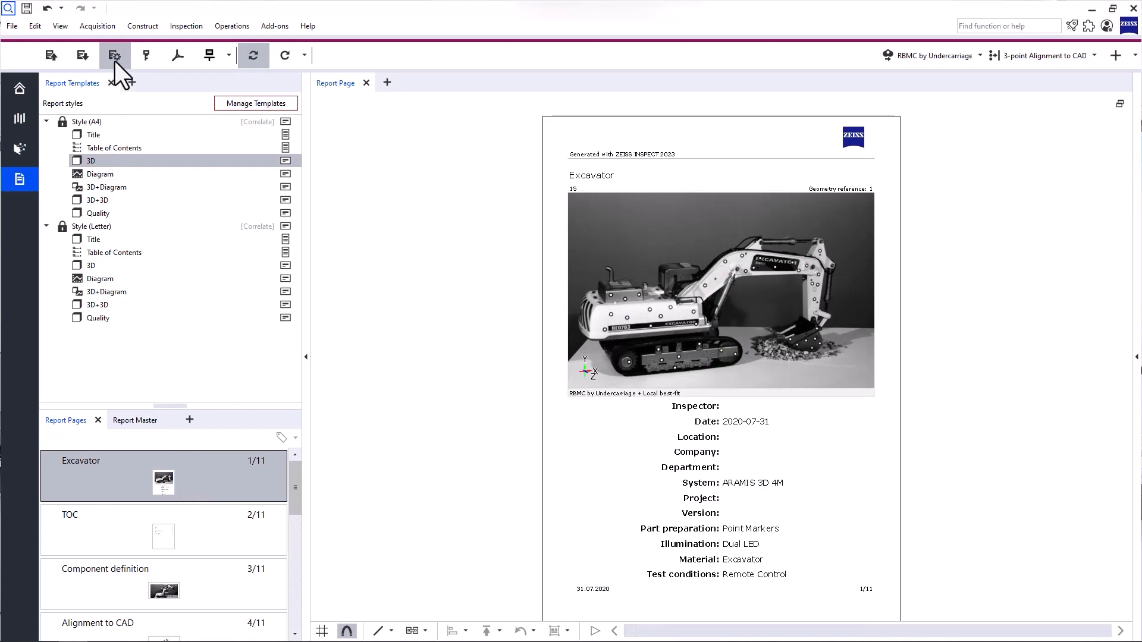
mouse_move(115, 56)
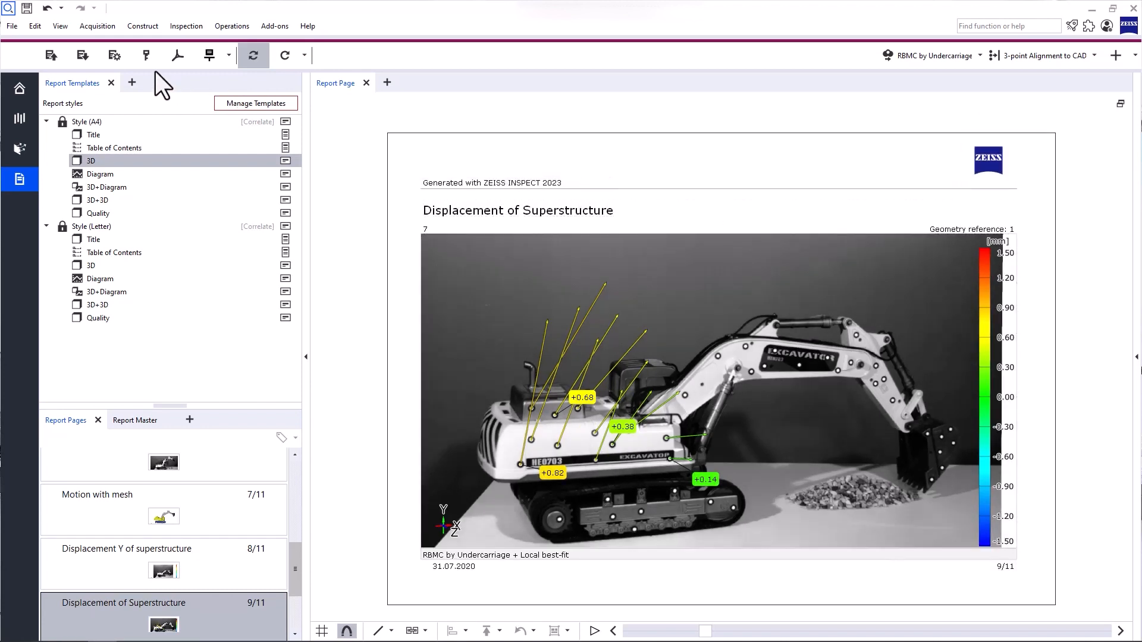
Reconfigure the Displacement of Superstructure page to take alignment and legend from the current 3D view
left_click(207, 56)
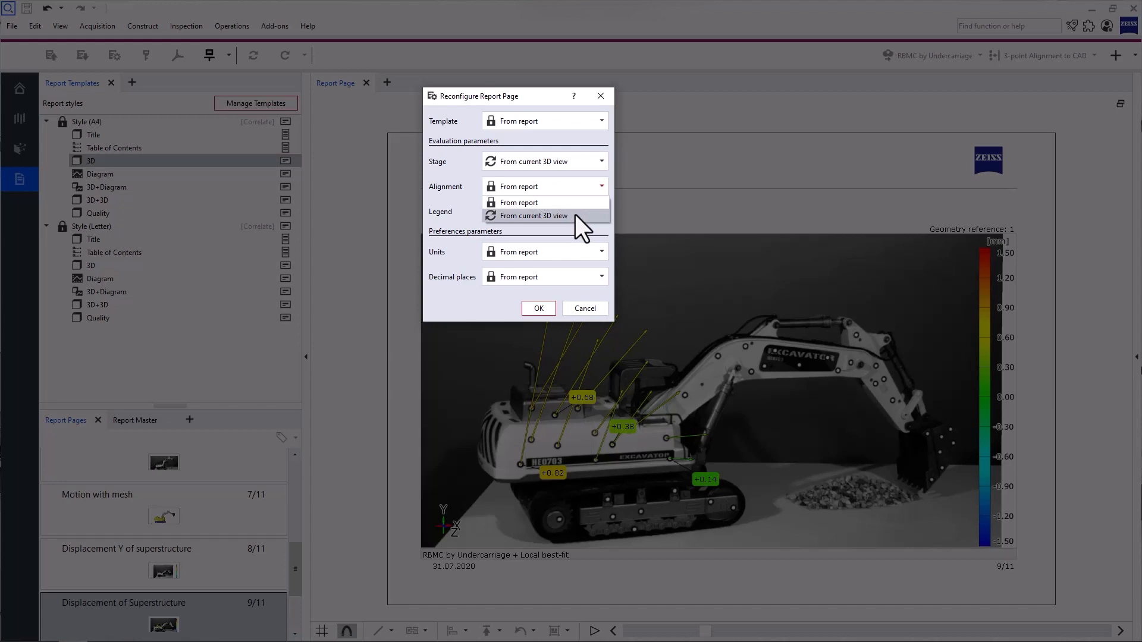
left_click(534, 215)
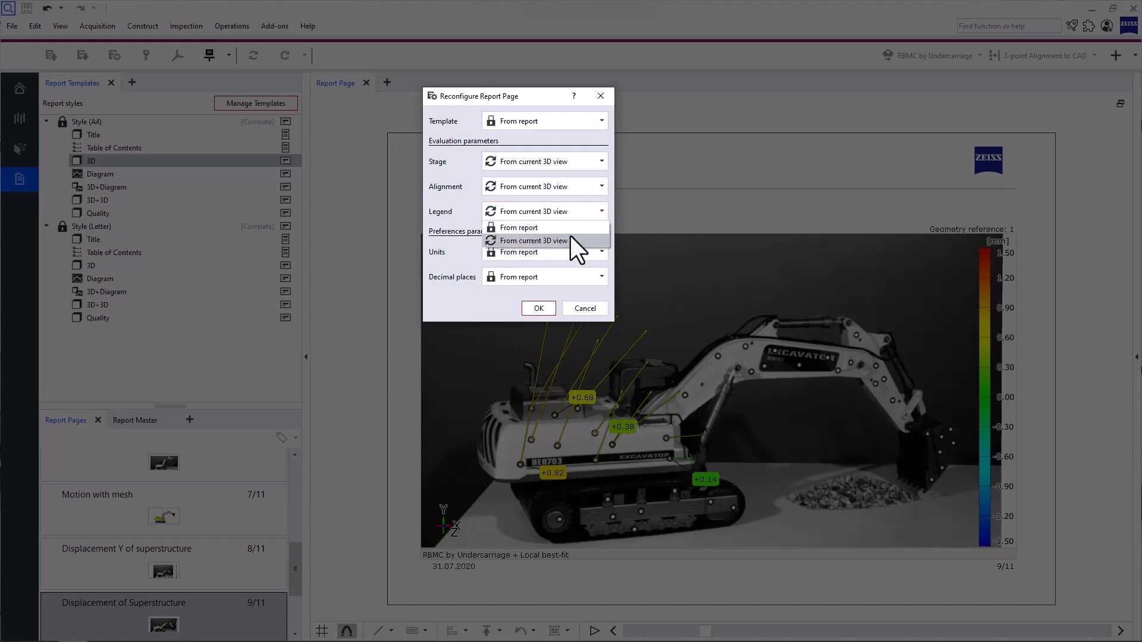
left_click(534, 240)
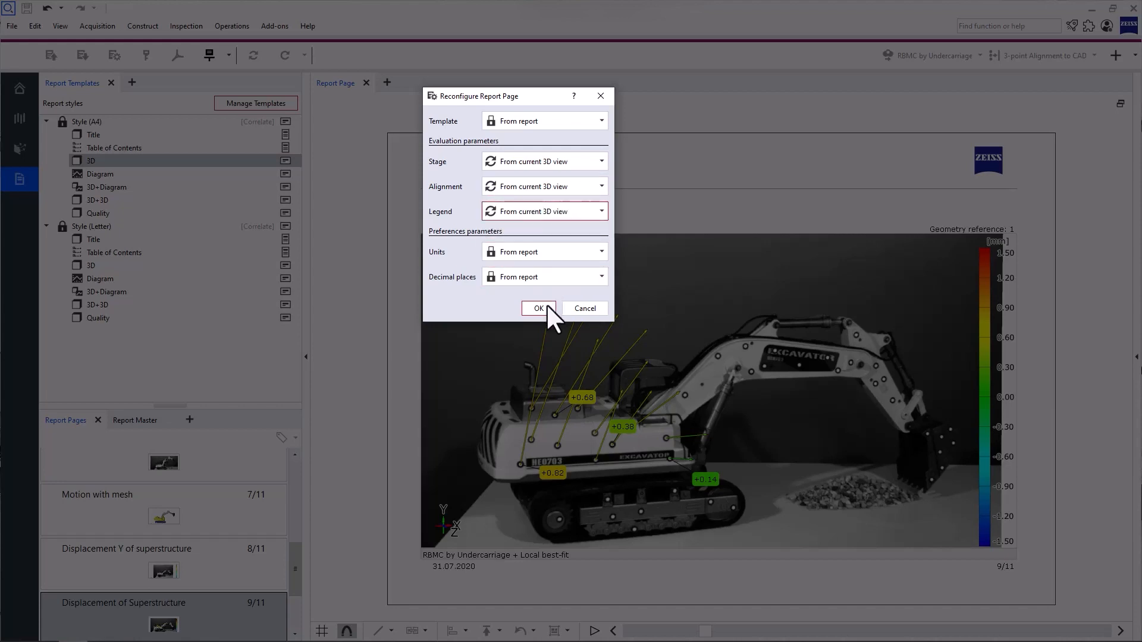
left_click(538, 308)
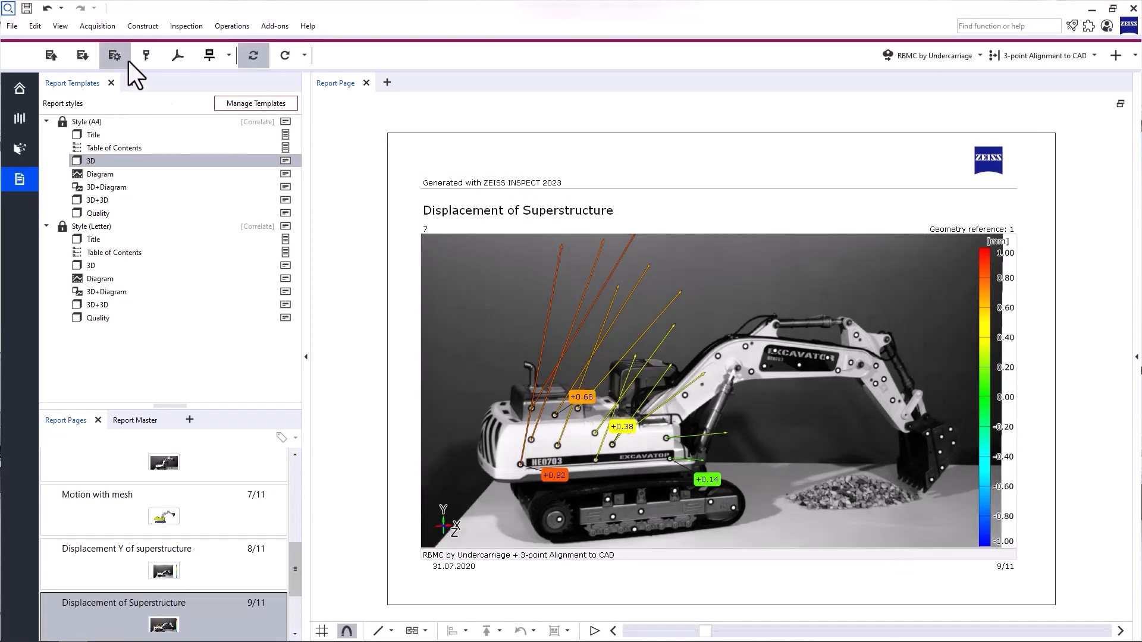
mouse_move(114, 56)
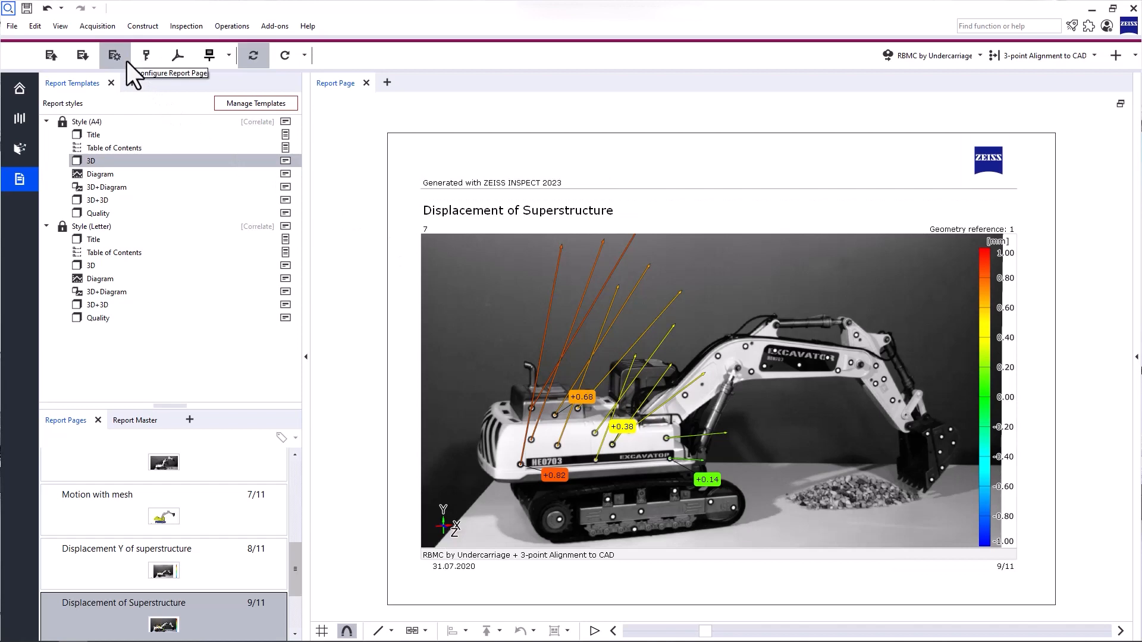
mouse_move(145, 55)
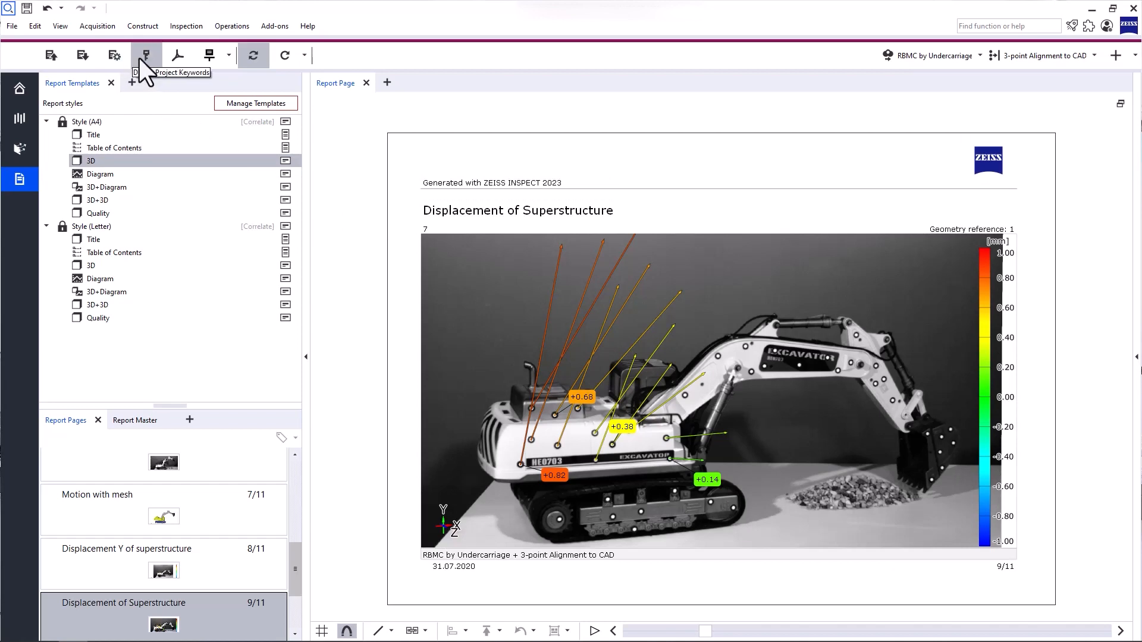
Review the project keywords such as ARAMIS 3D 4M, Dual LED illumination and Remote Control conditions
left_click(145, 55)
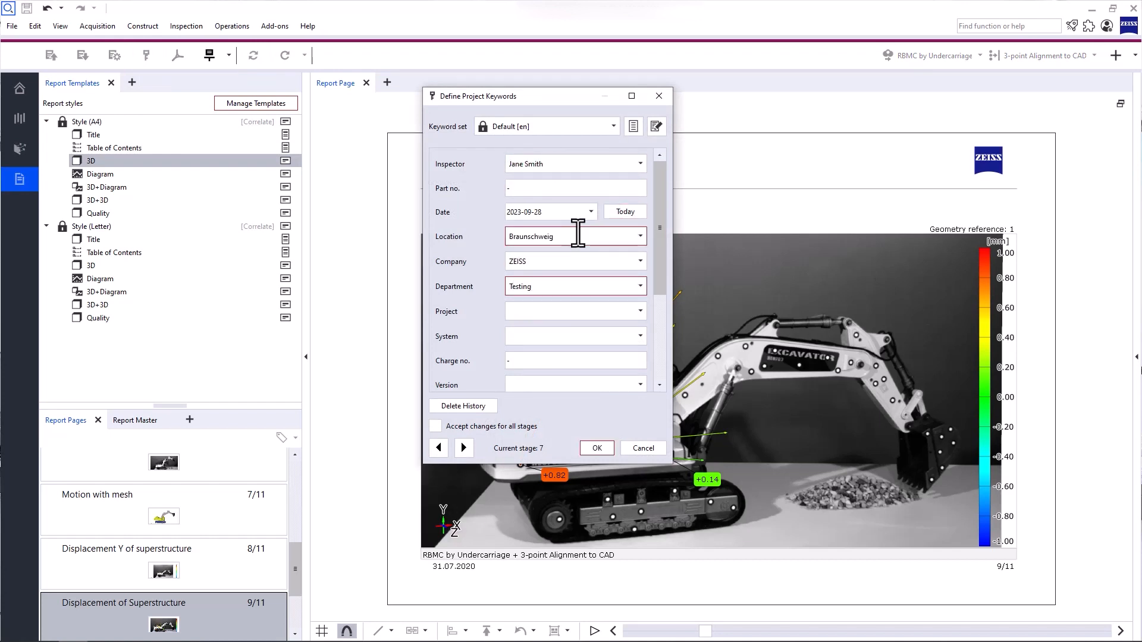
scroll("down", 3)
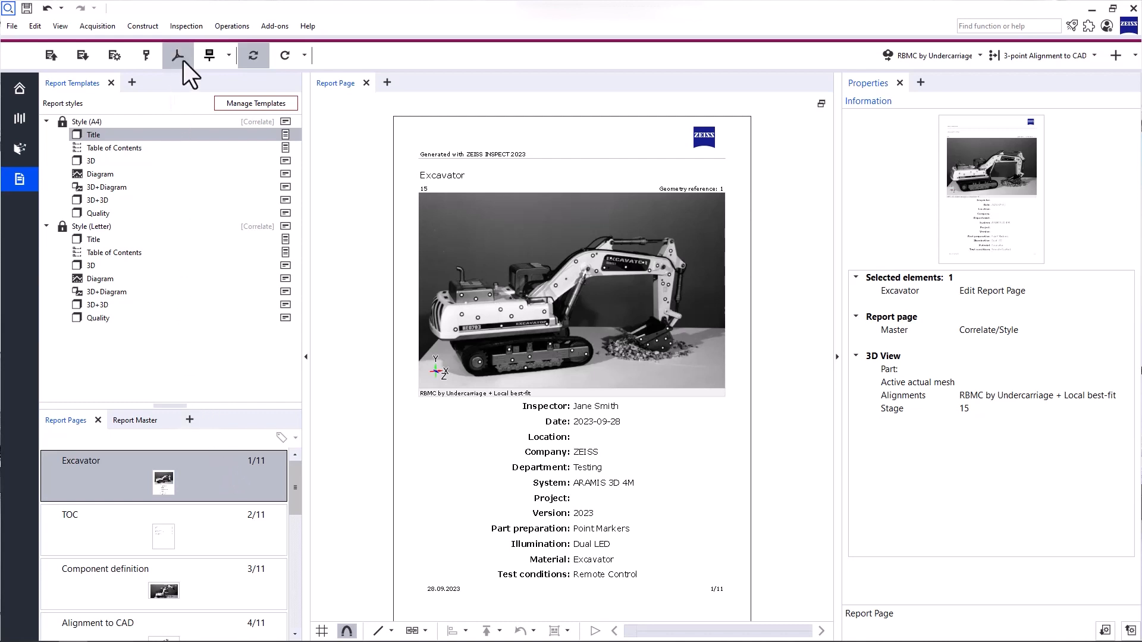
left_click(178, 56)
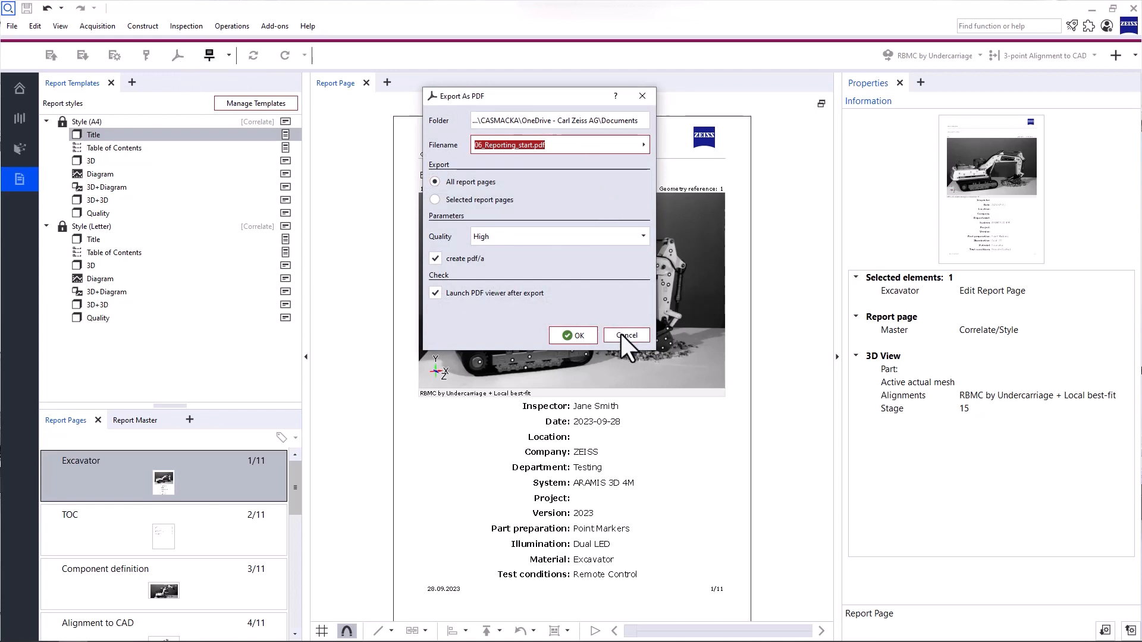
left_click(625, 335)
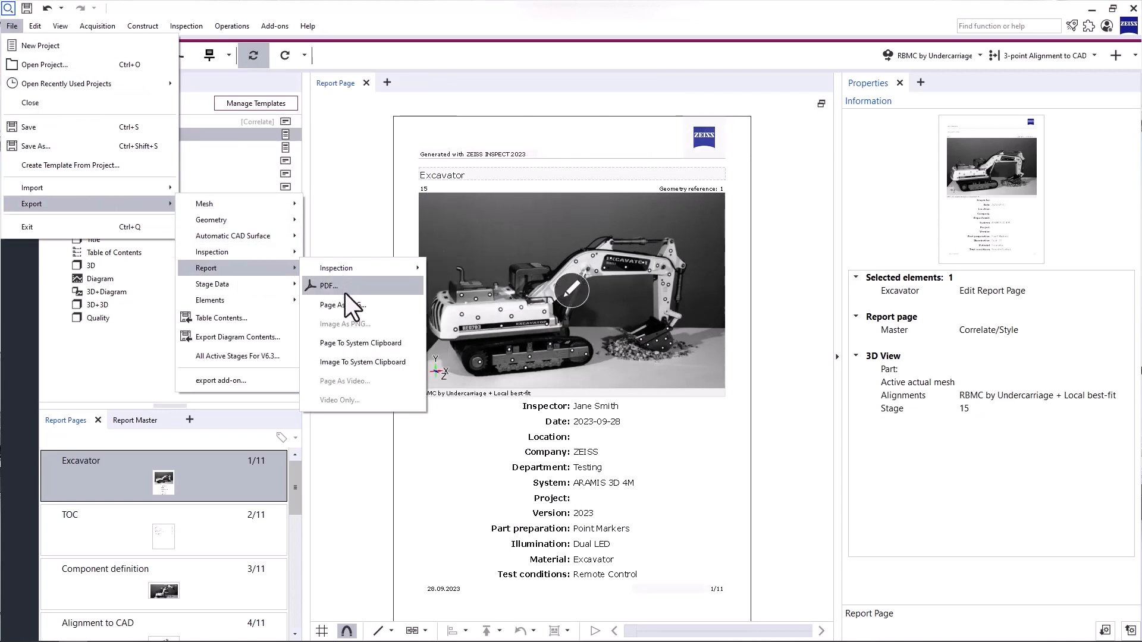
mouse_move(363, 449)
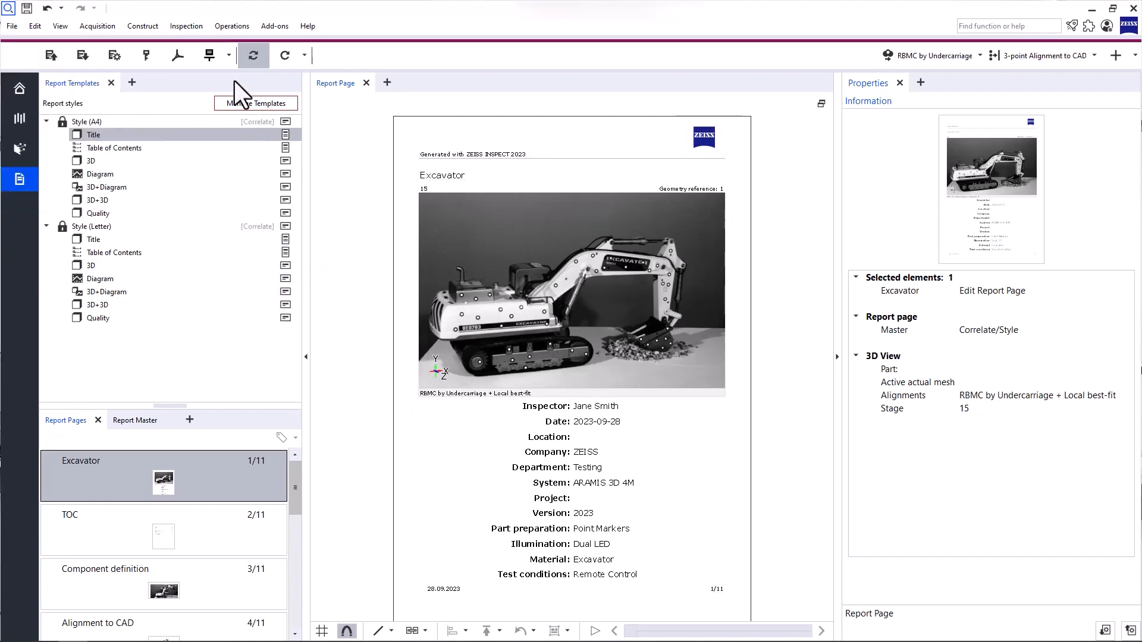
Start the report presentation from the first page
left_click(209, 55)
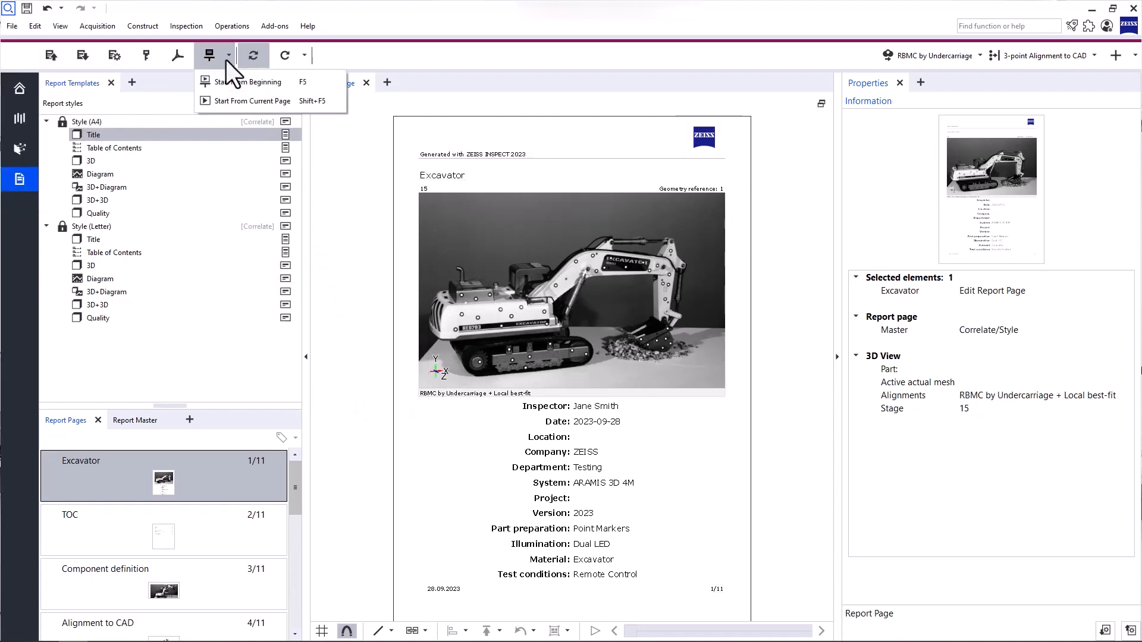
mouse_move(251, 82)
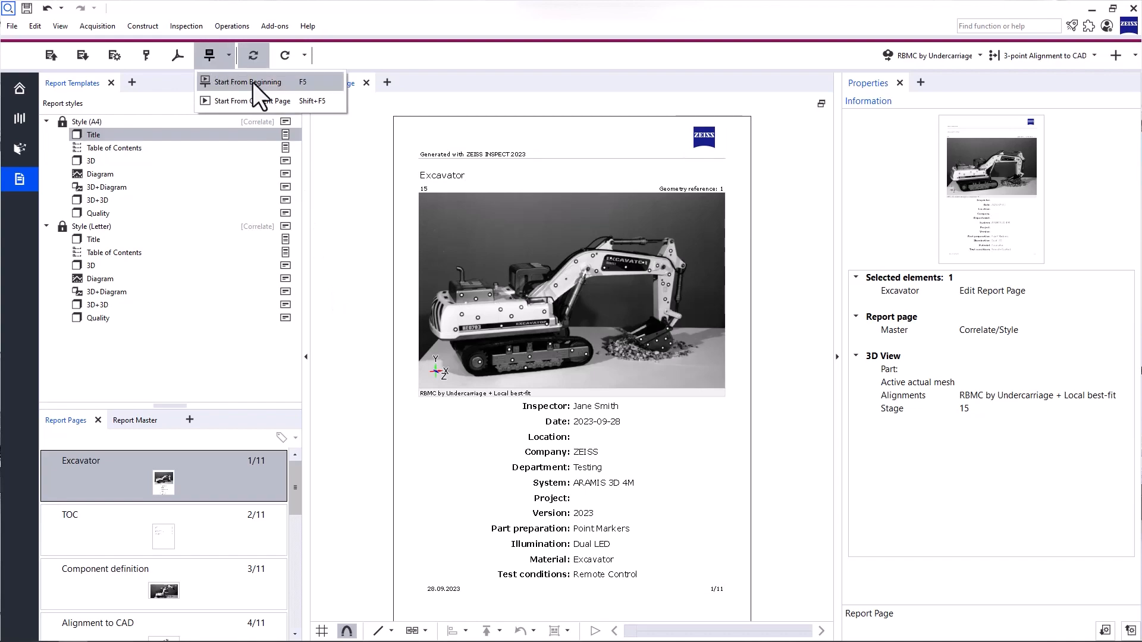
left_click(250, 82)
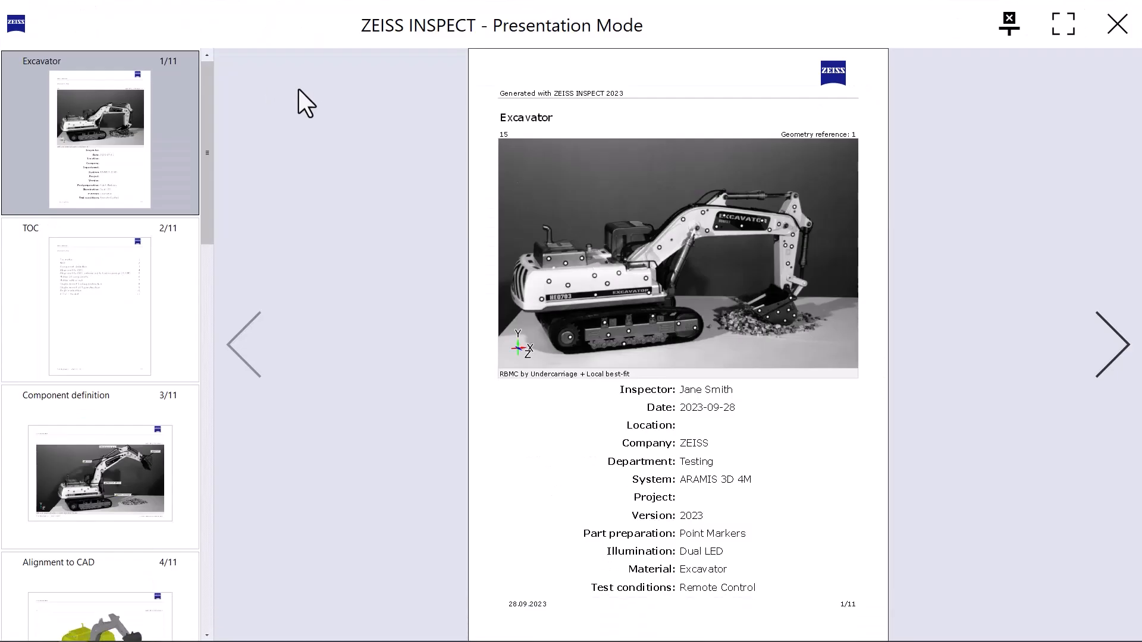
mouse_move(421, 138)
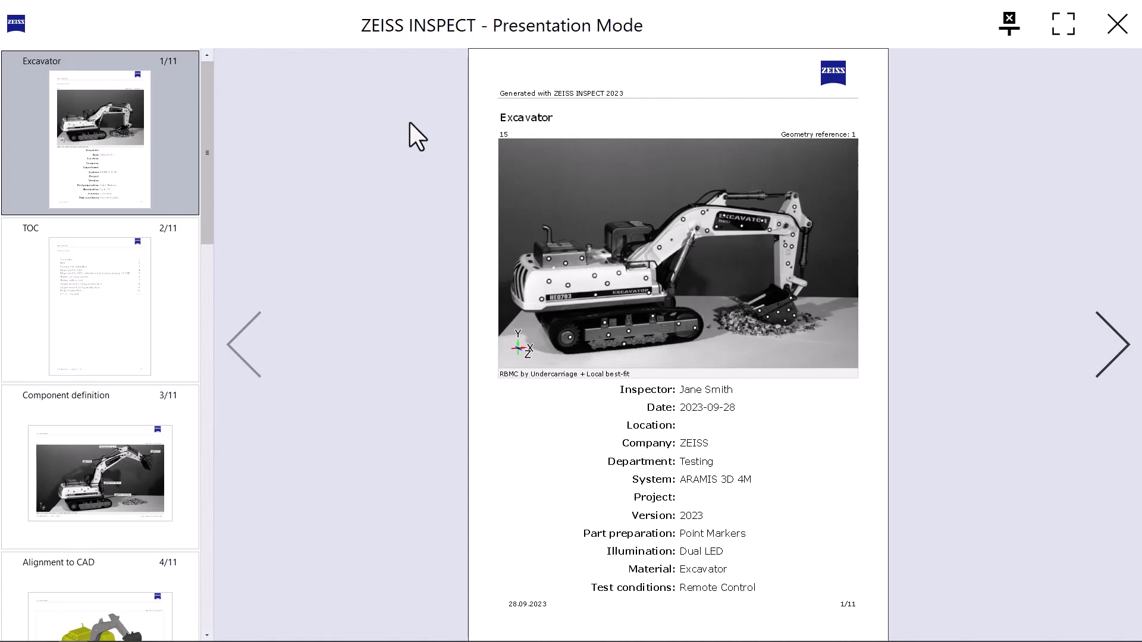
mouse_move(1062, 24)
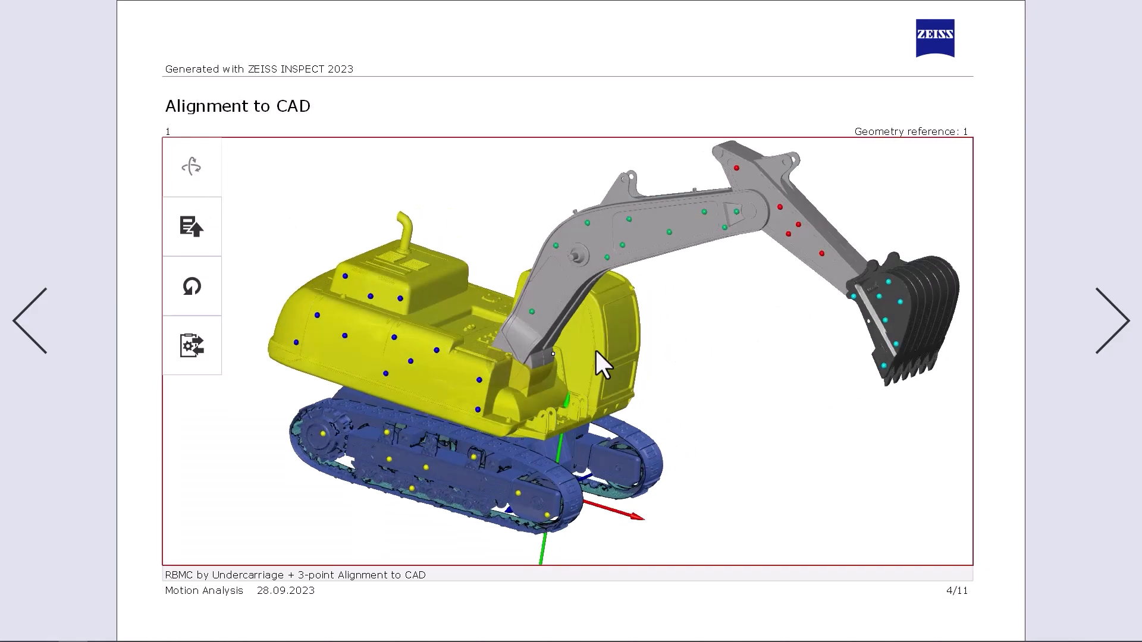
Orbit the excavator and advance the presentation to page 9, Displacement of Superstructure, at another stage
left_click_drag(618, 349, 576, 385)
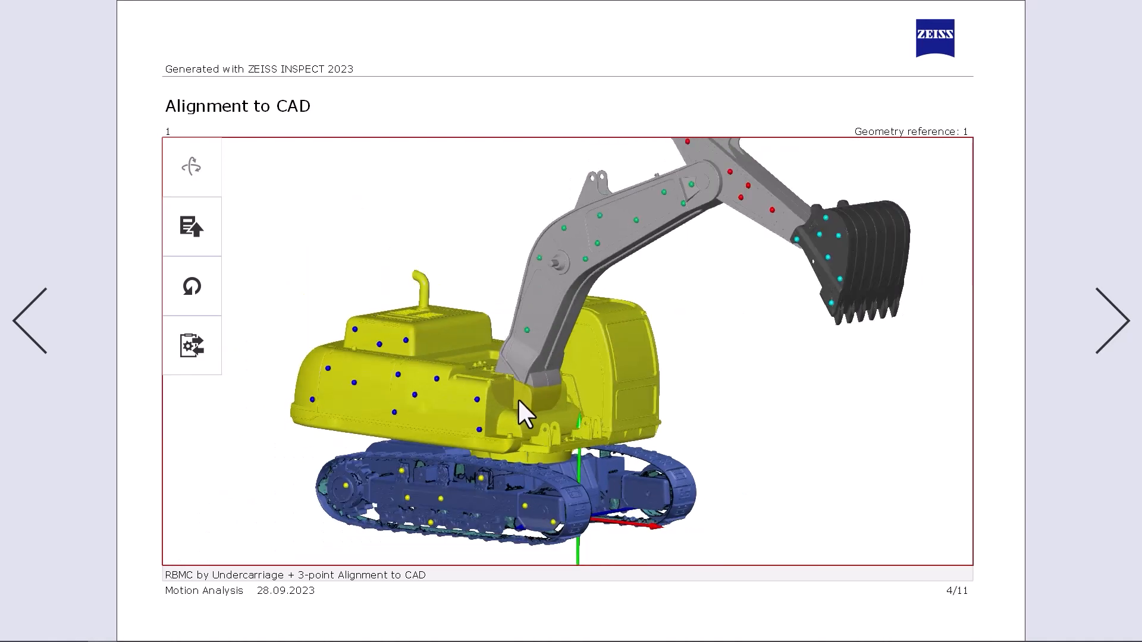
left_click(1106, 319)
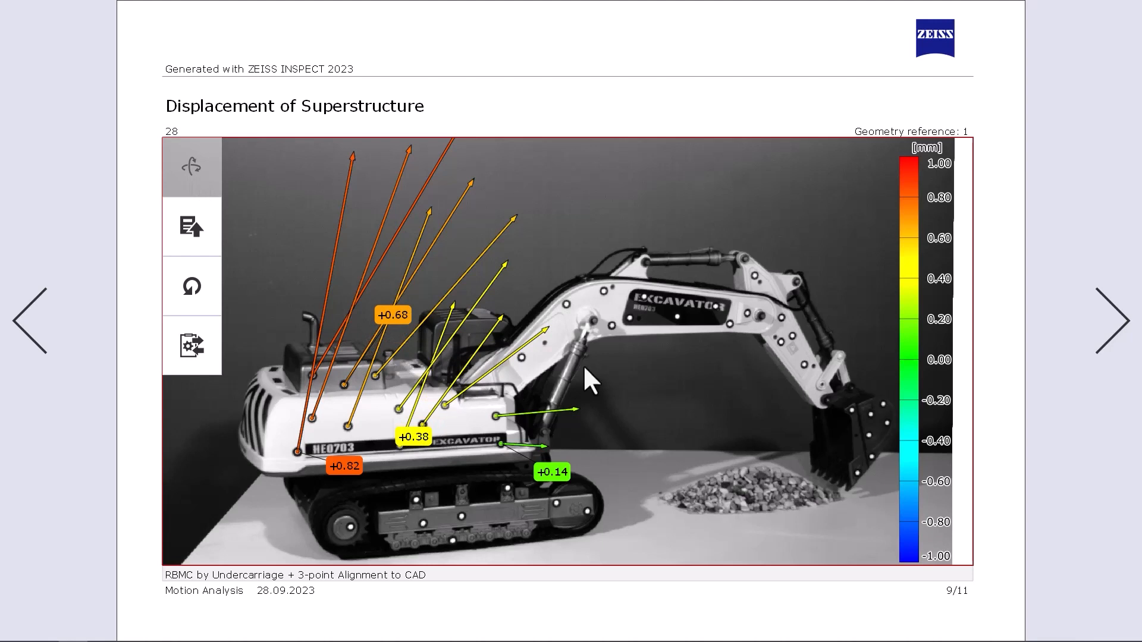
left_click(937, 162)
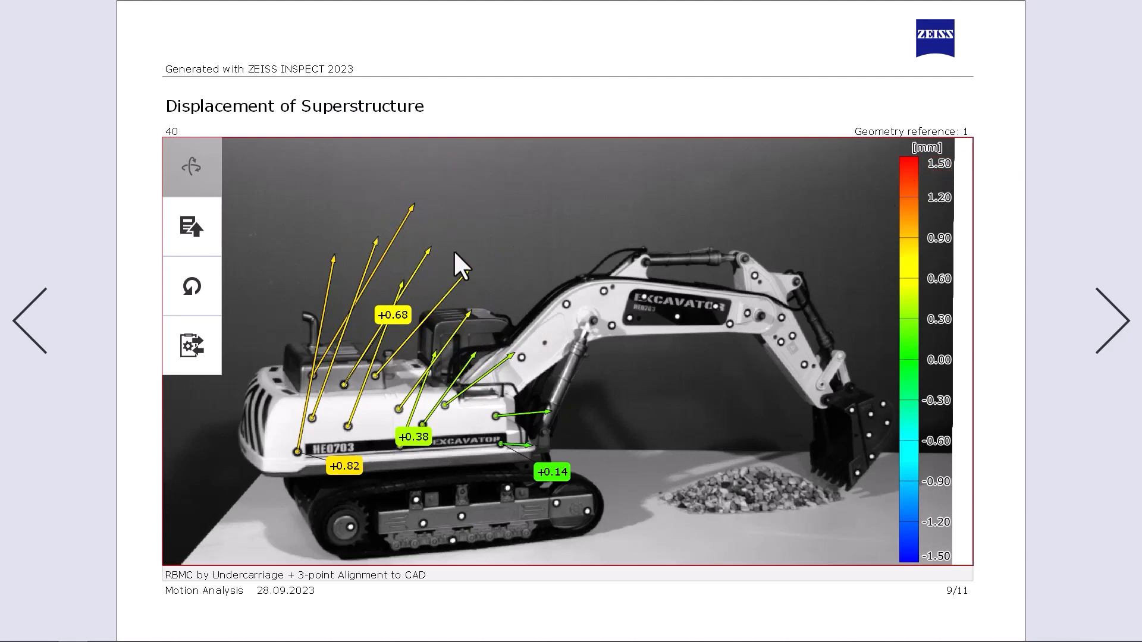
mouse_move(191, 227)
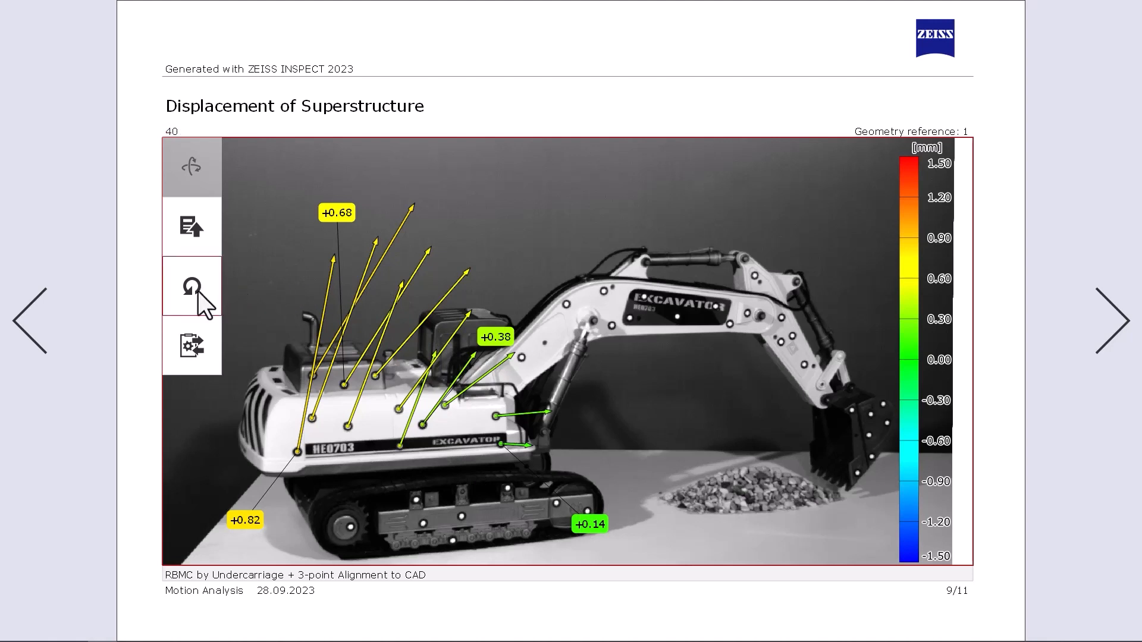
mouse_move(210, 302)
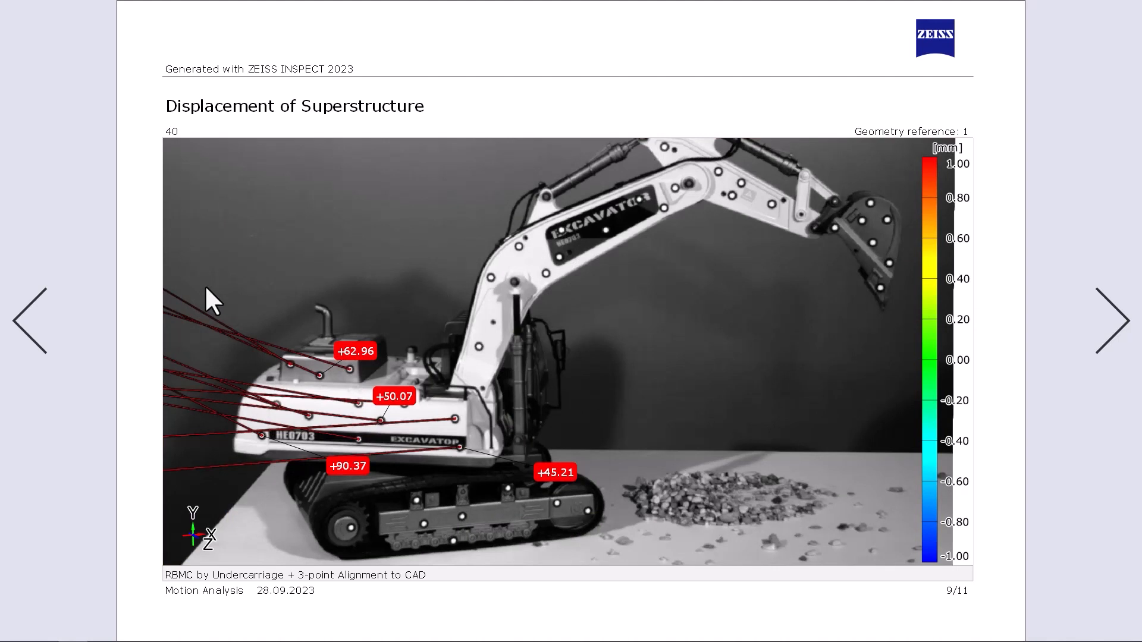
mouse_move(472, 391)
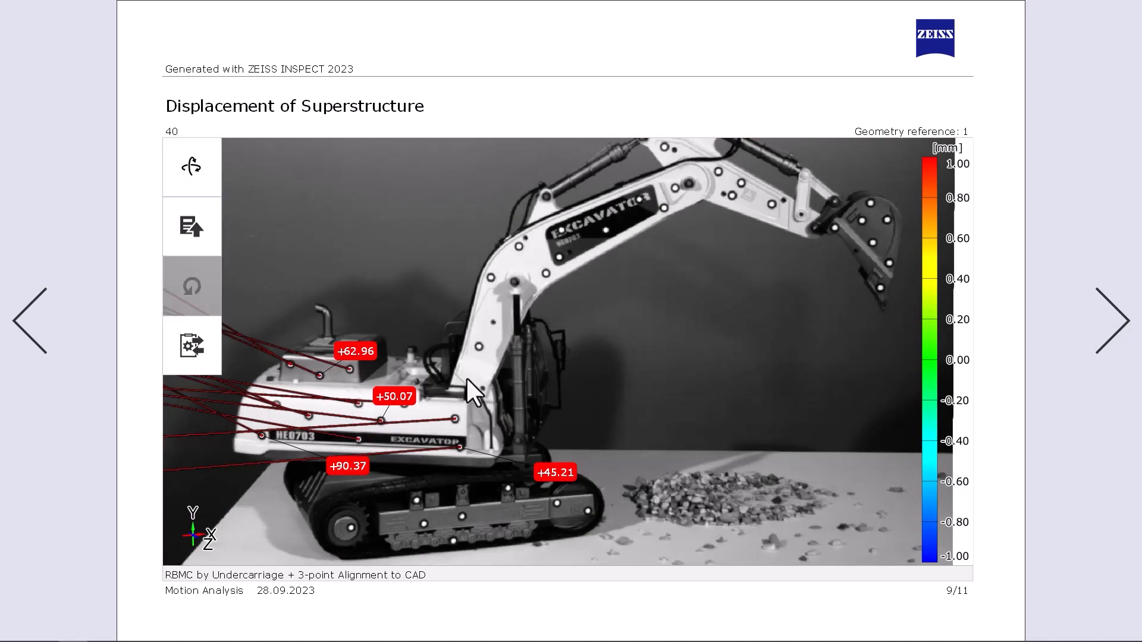
mouse_move(641, 364)
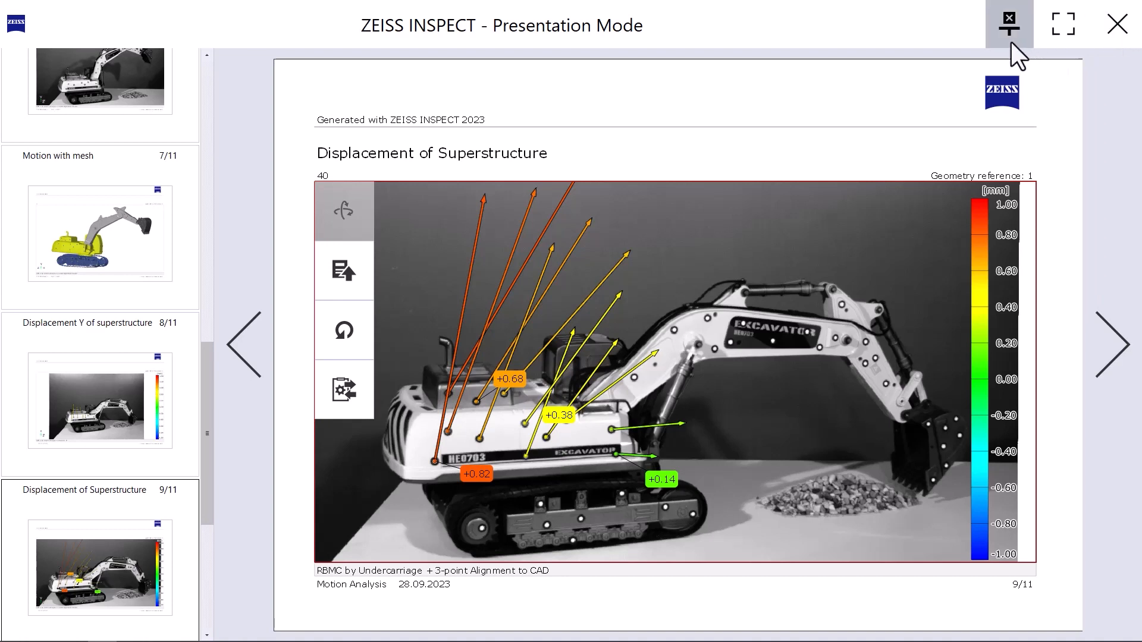
Exit presentation mode back to the report editing view
left_click(1007, 22)
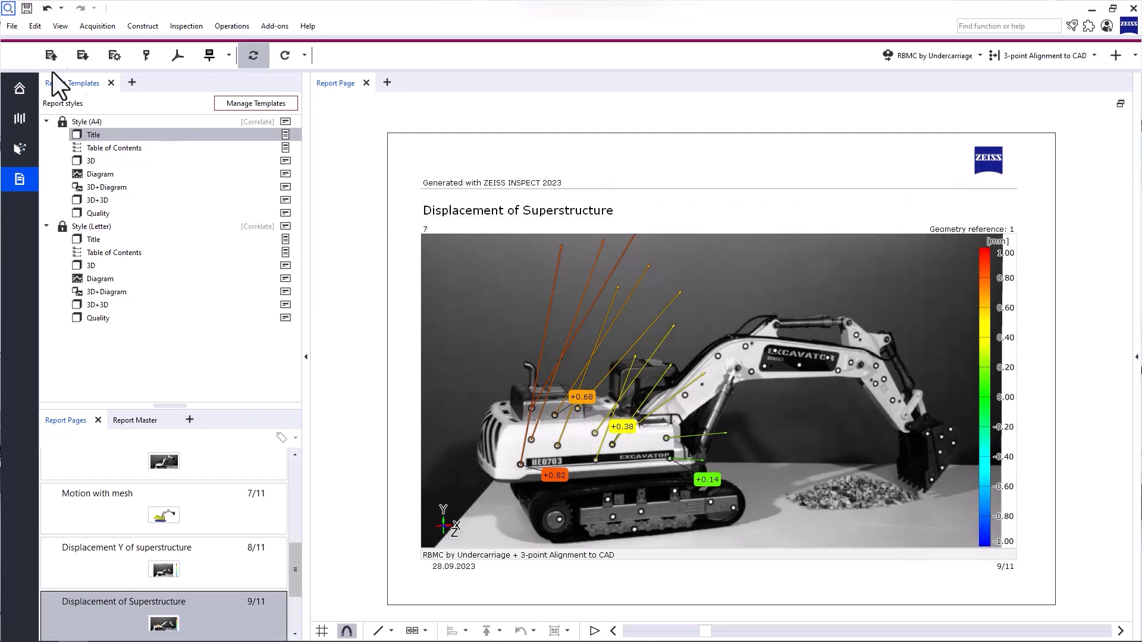
Save the project as 06_Reporting_start 1.zinspect, set to open in presentation mode
left_click(12, 25)
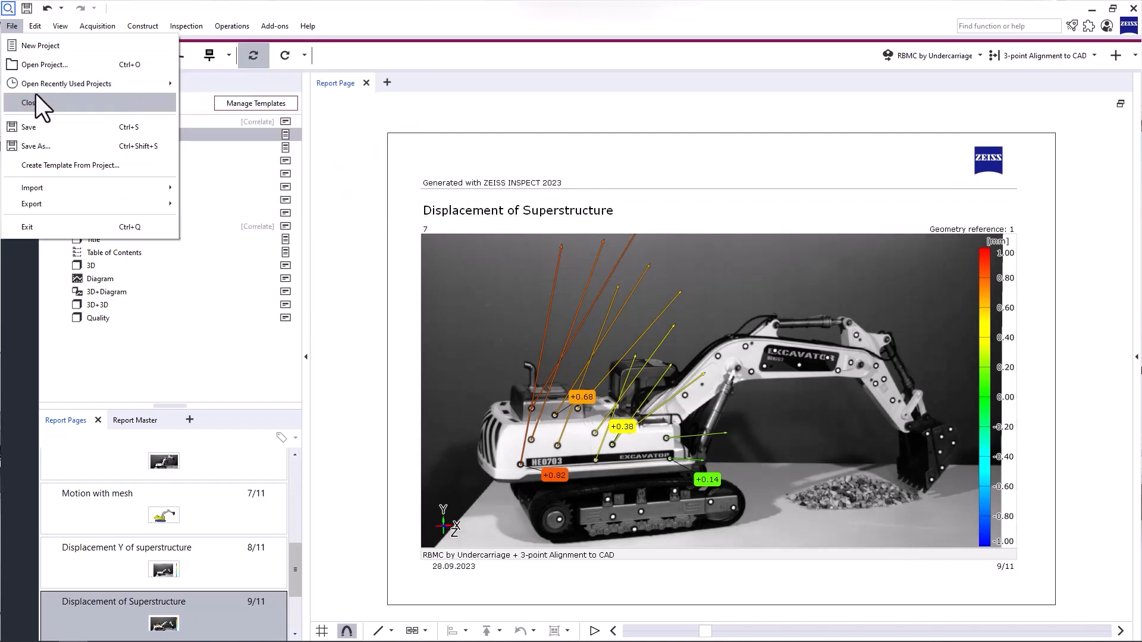
left_click(36, 145)
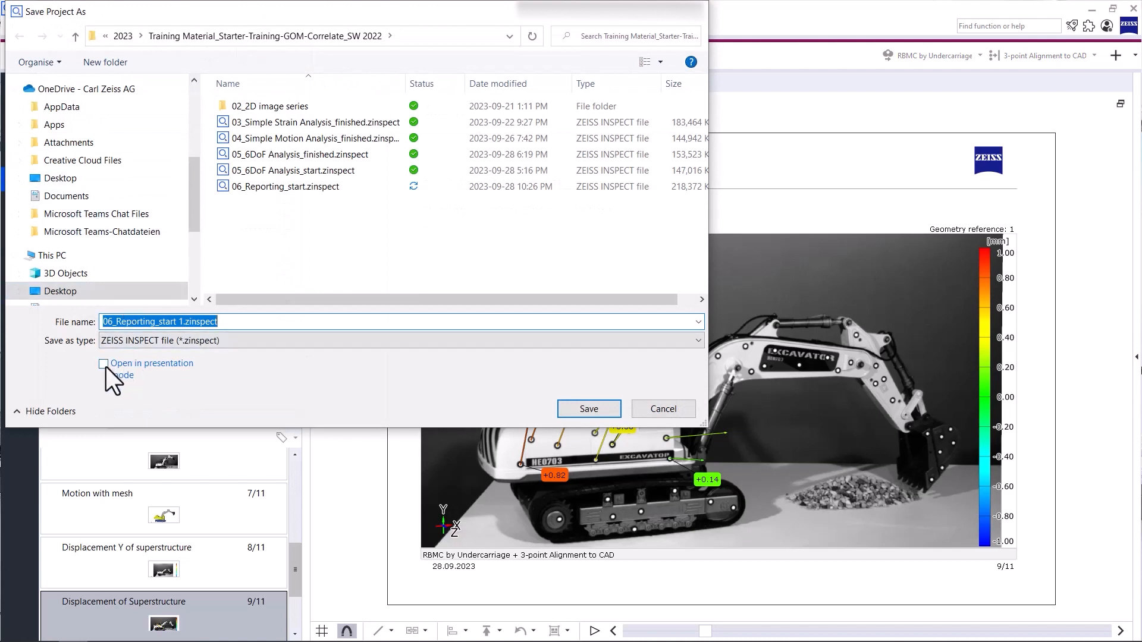
left_click(102, 364)
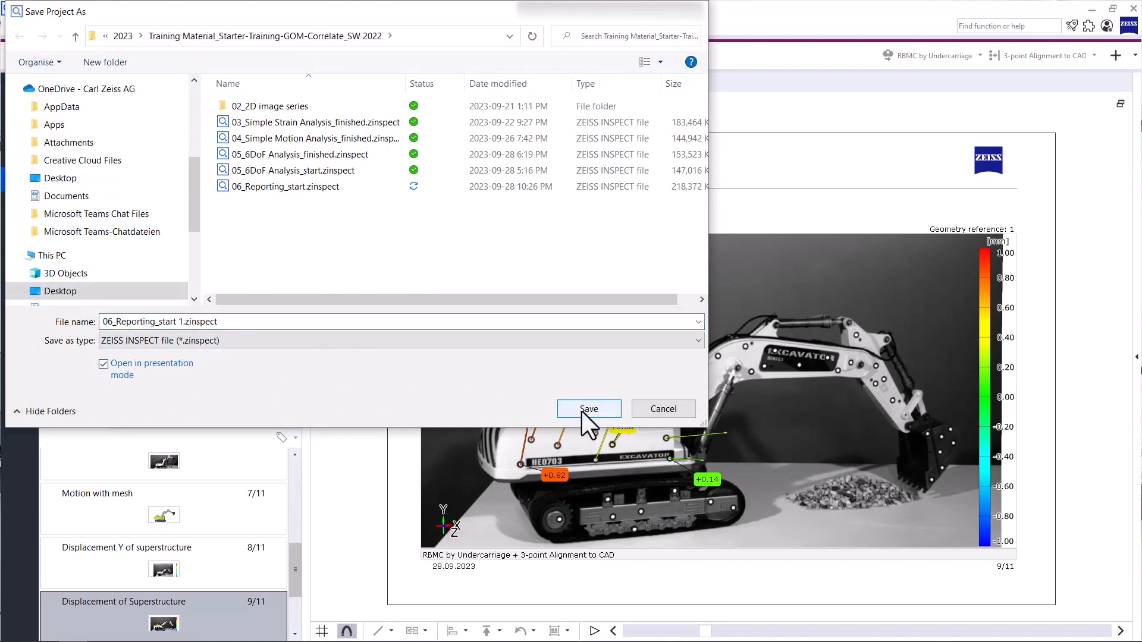
left_click(589, 408)
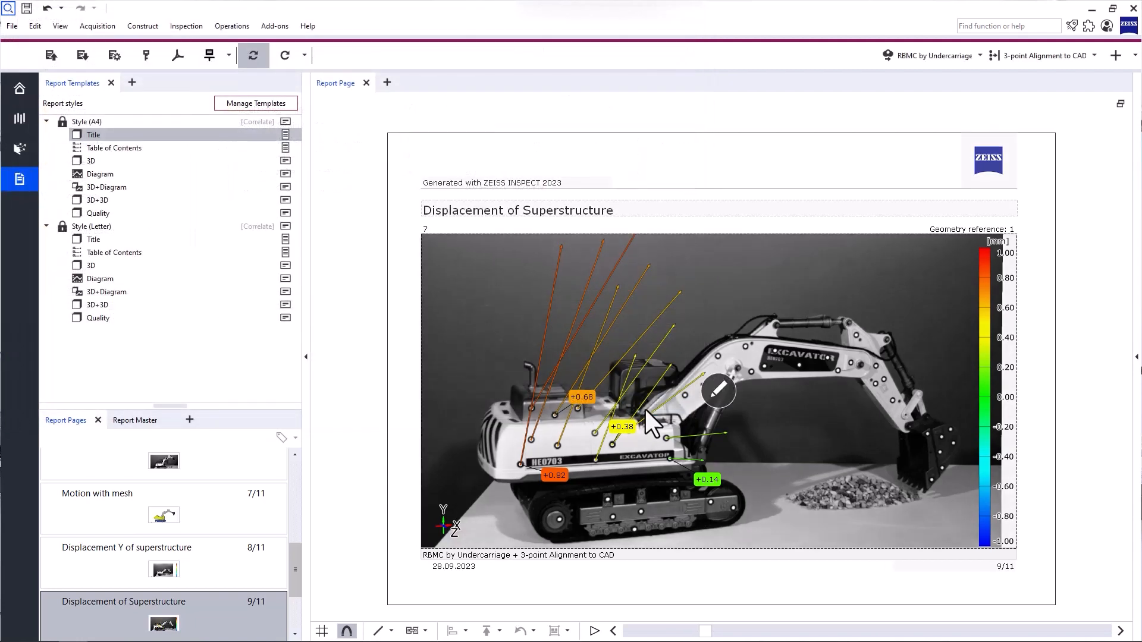
mouse_move(634, 405)
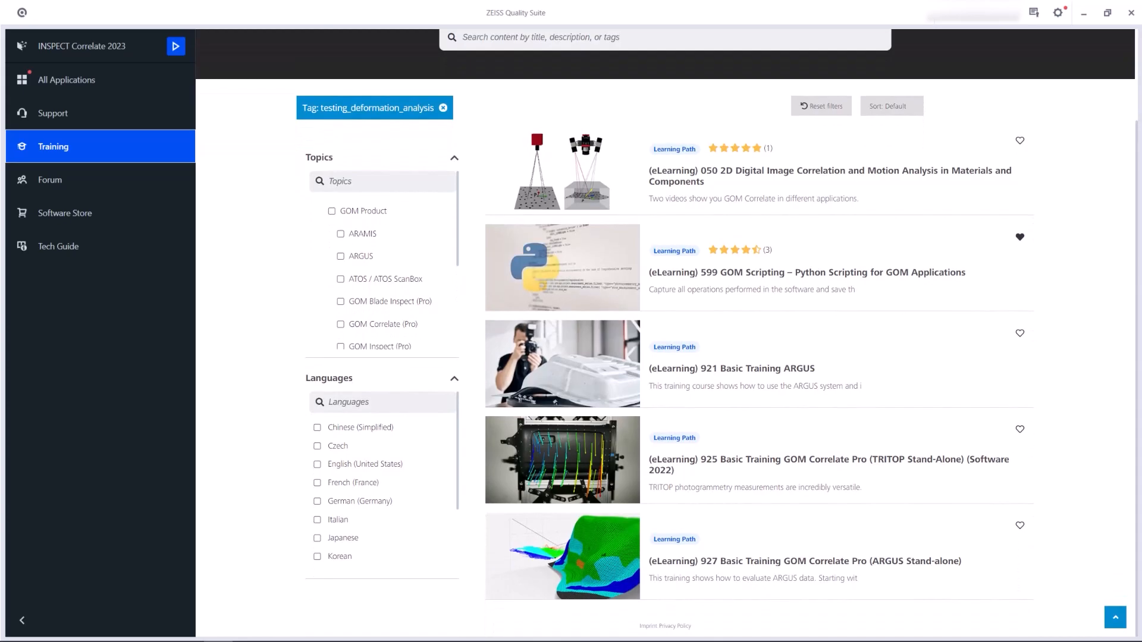
left_click(82, 46)
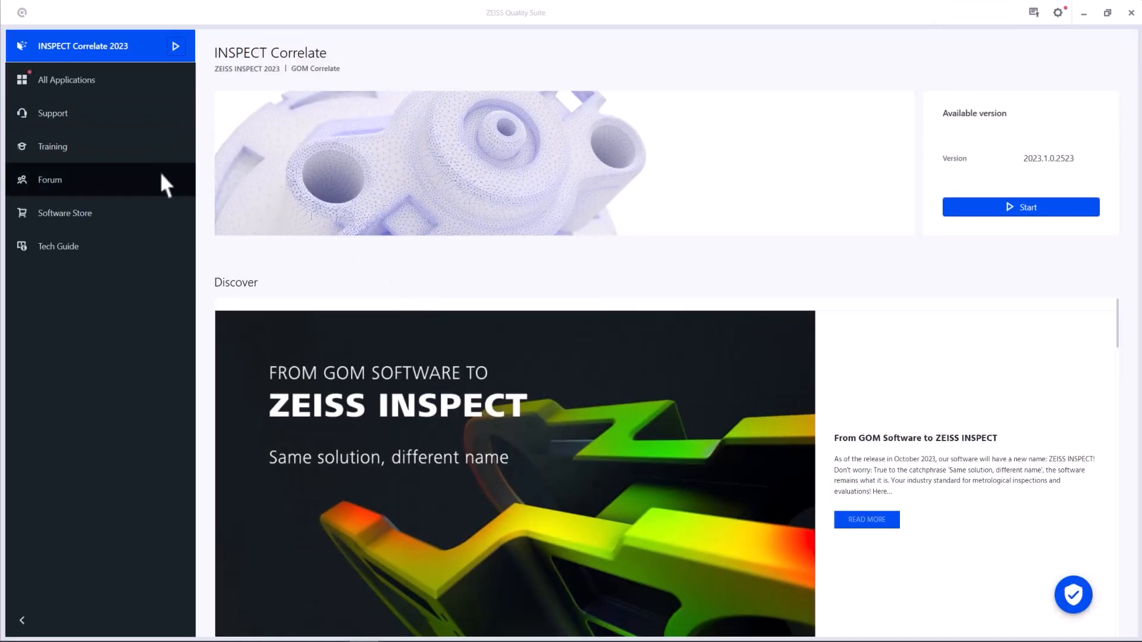
left_click(53, 146)
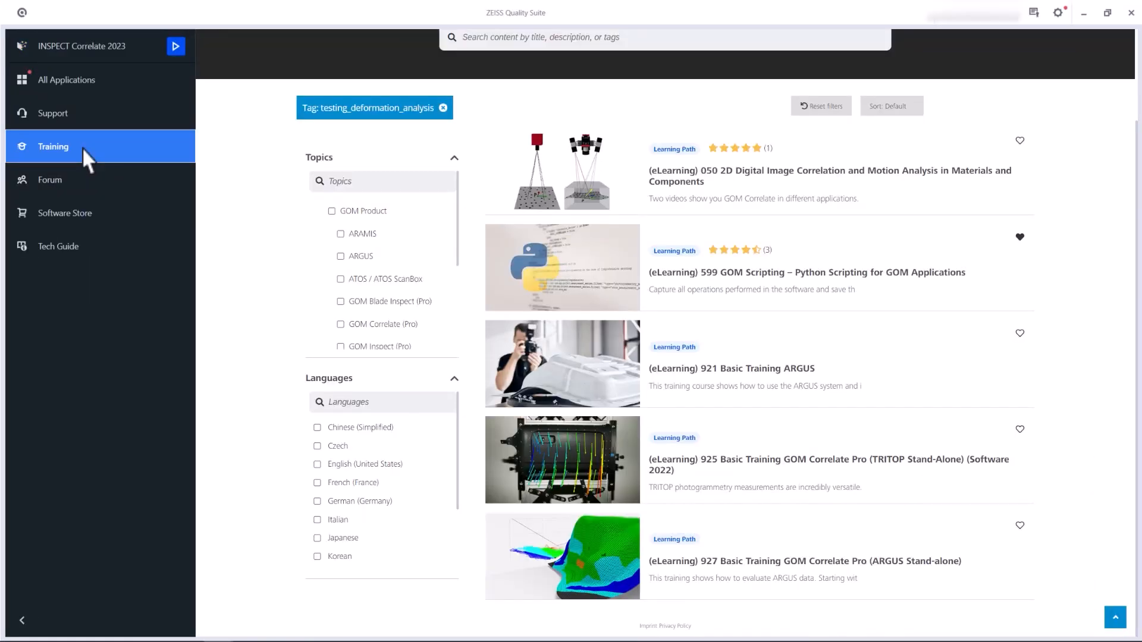